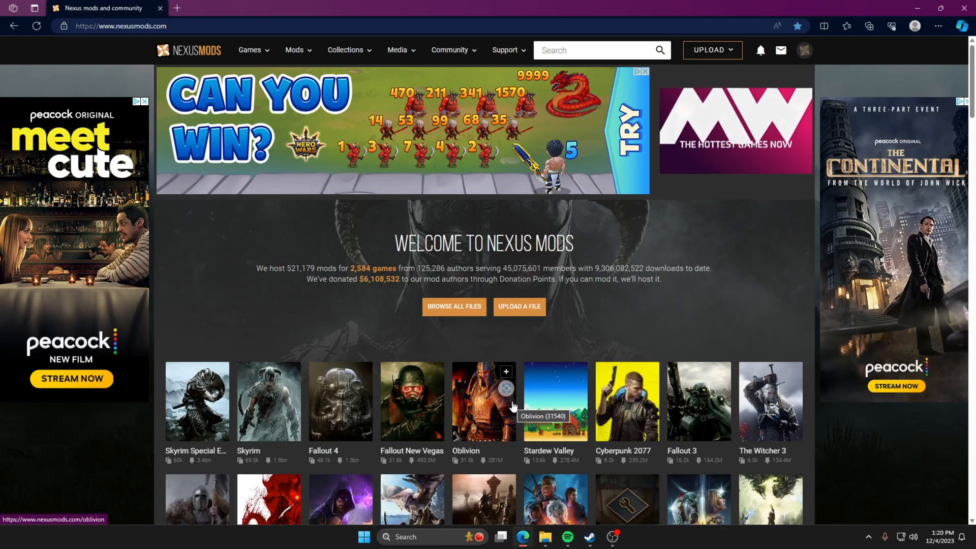
mouse_move(270, 236)
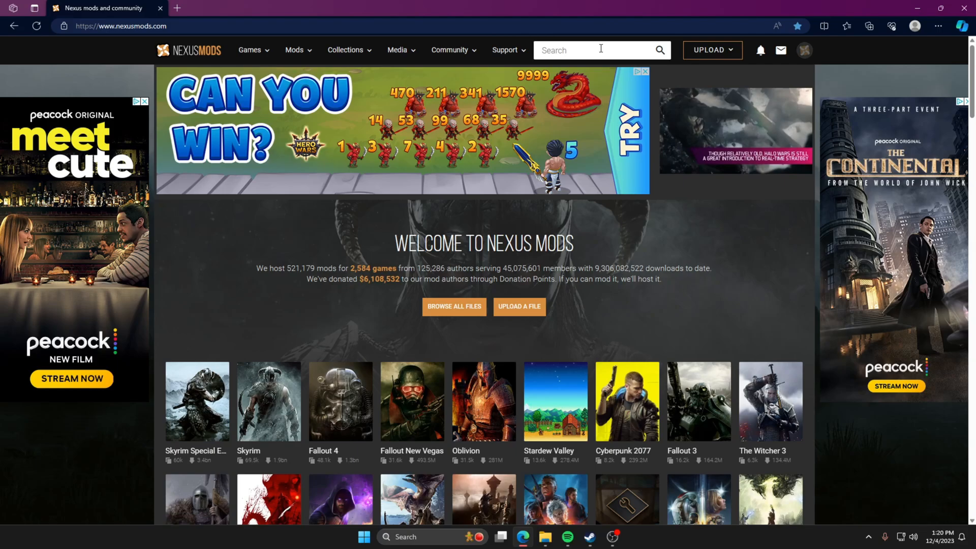
Step: Search Nexus Mods for 'mk1' and open the MK12TTH - Mod Loader page
left_click(585, 49)
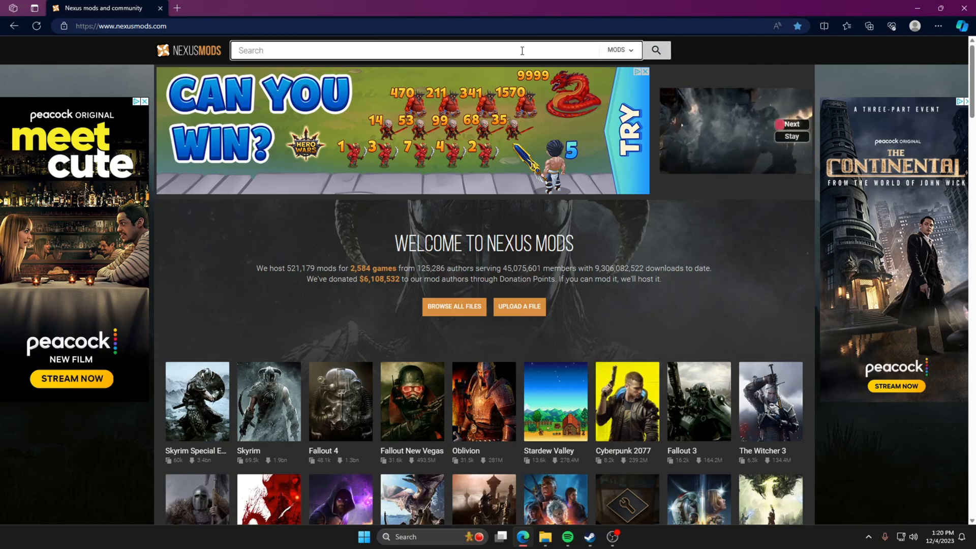
type("mk12")
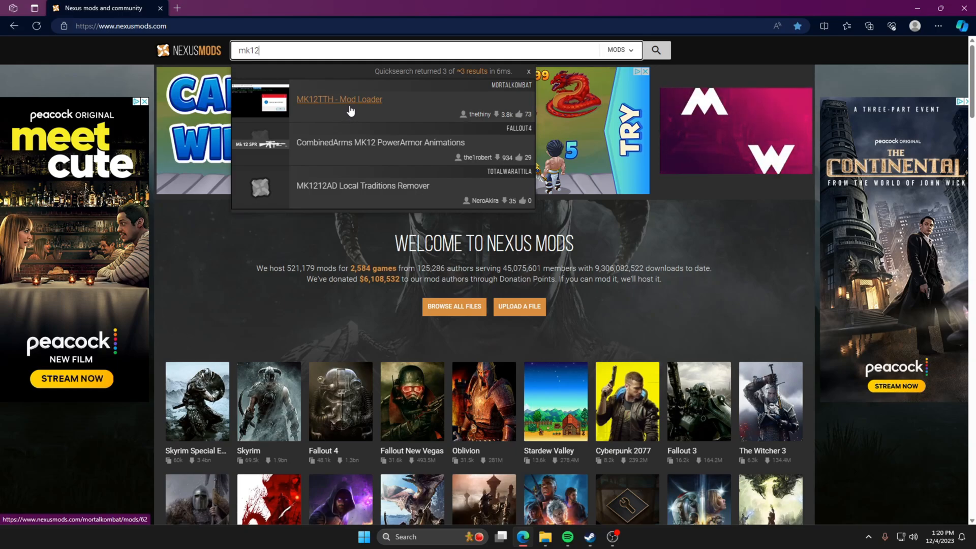
left_click(339, 99)
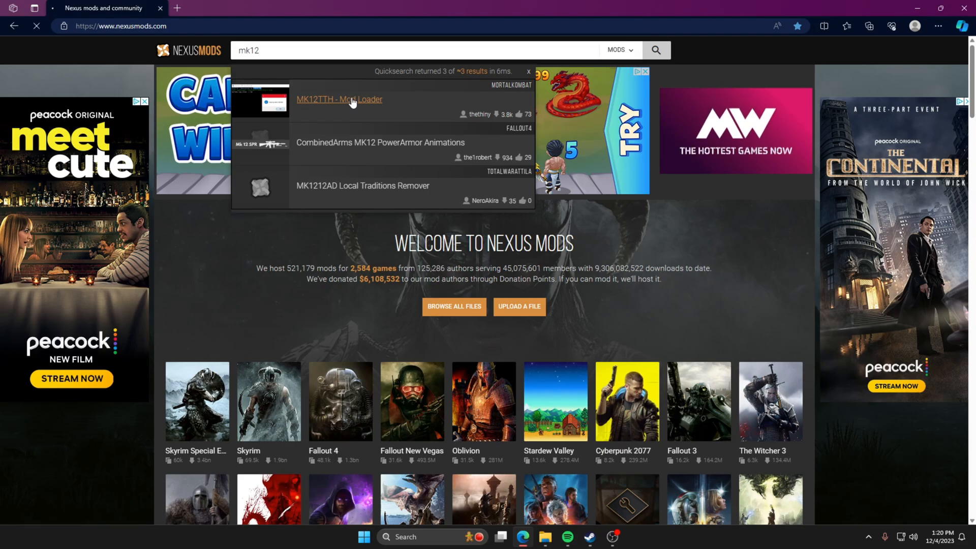
left_click(339, 100)
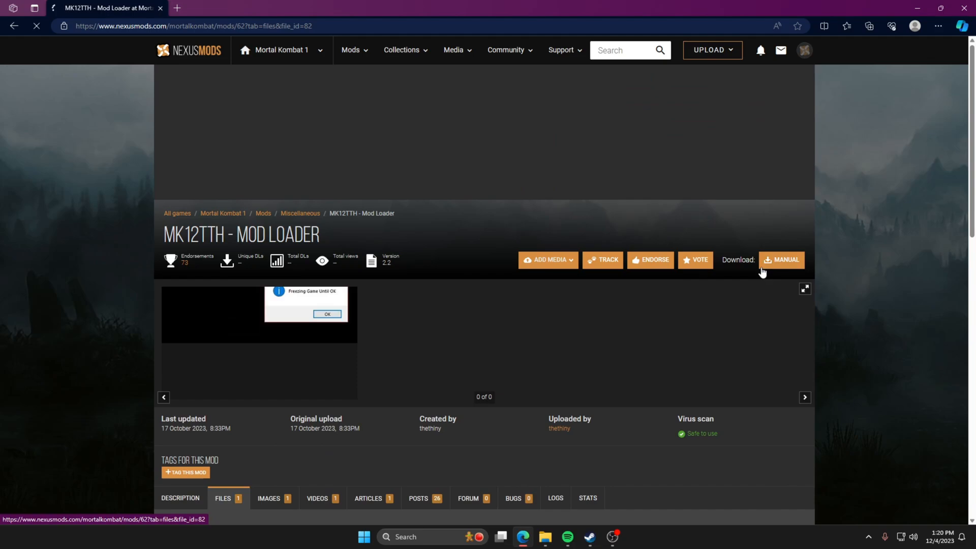
Step: Download the MK12TTH mod loader zip through the free Slow Download option
left_click(781, 260)
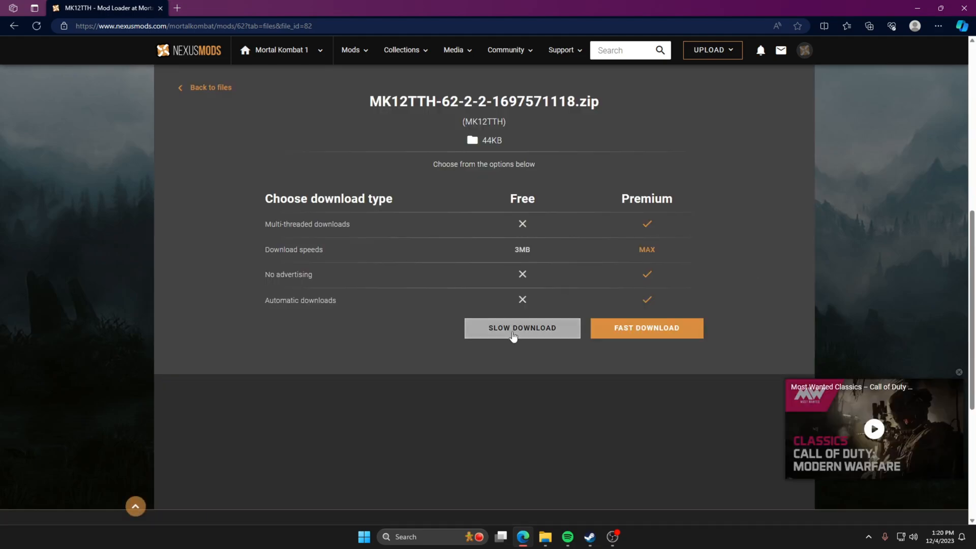
left_click(522, 328)
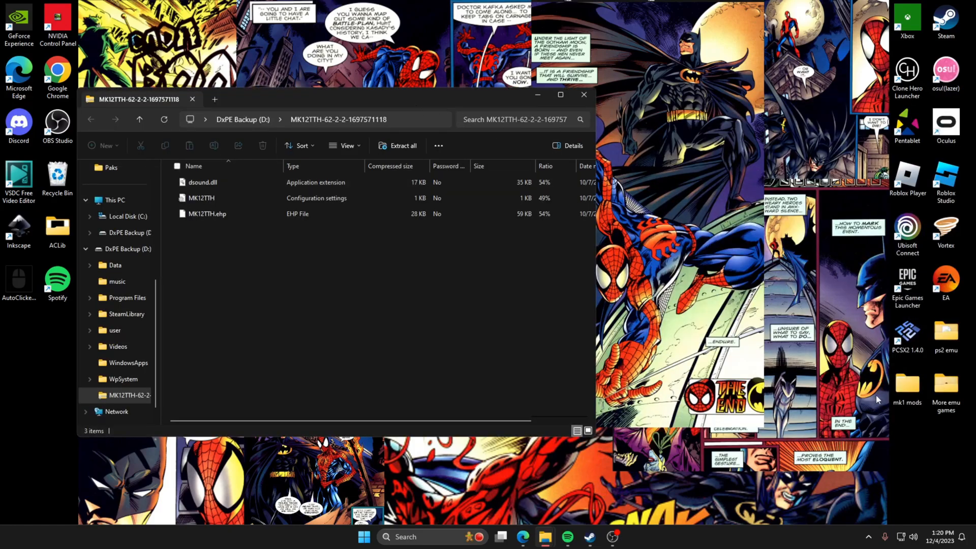
Step: Open the desktop's mk1 mods folder in a second File Explorer window
left_click(906, 385)
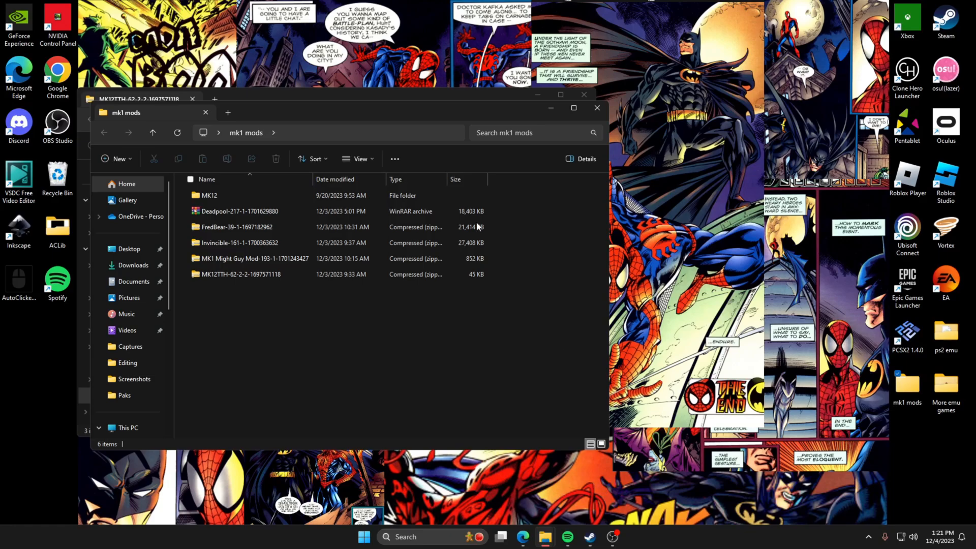
double_click(243, 274)
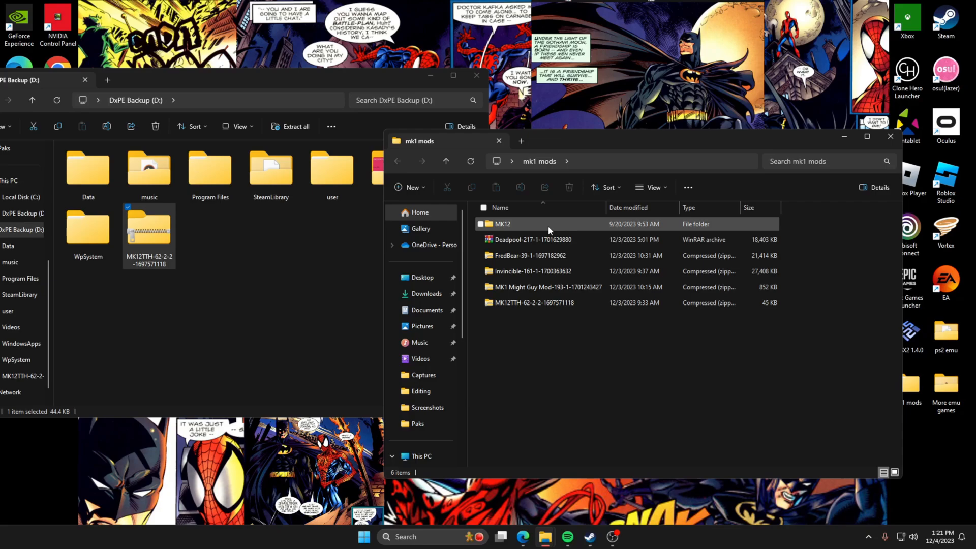
mouse_move(504, 224)
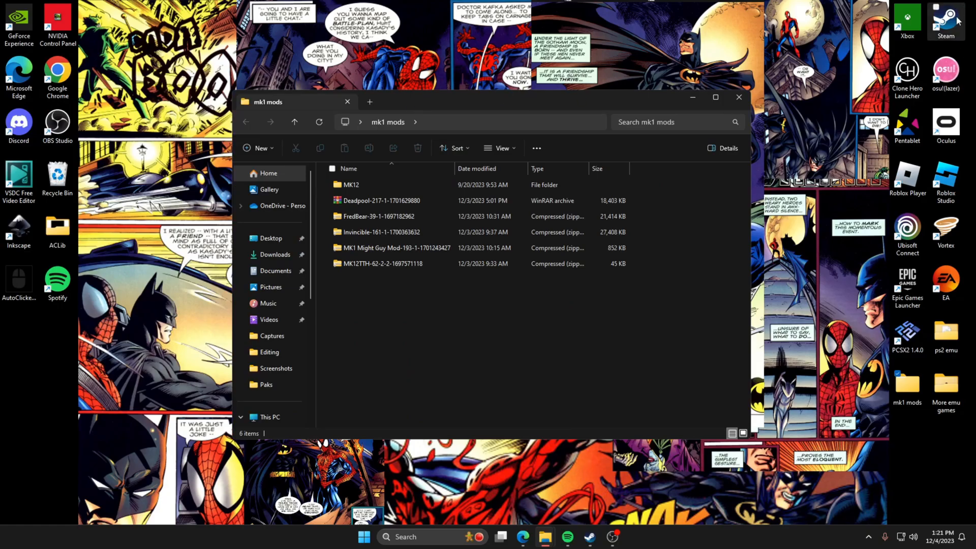
Step: Browse to Mortal Kombat 1's install folder via Steam Properties > Installed Files
left_click(945, 19)
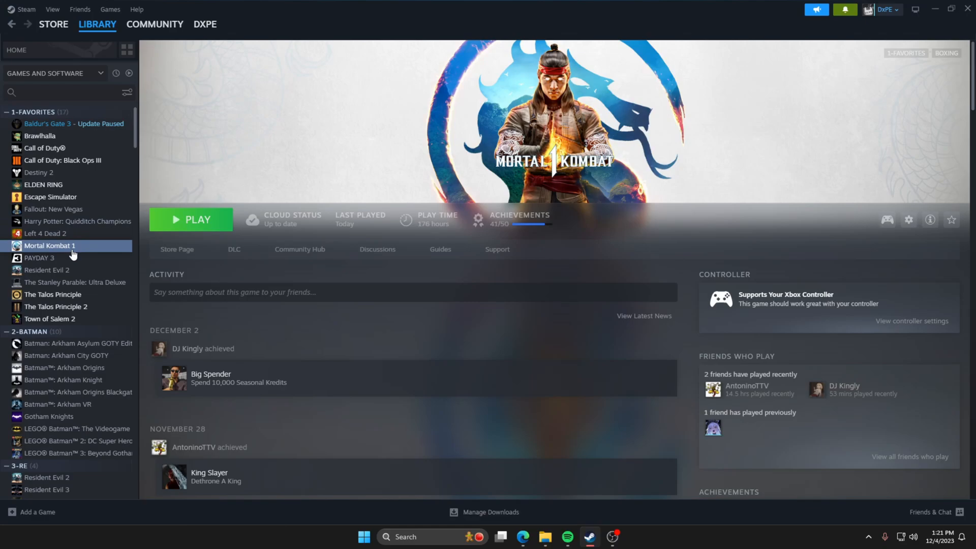
right_click(50, 245)
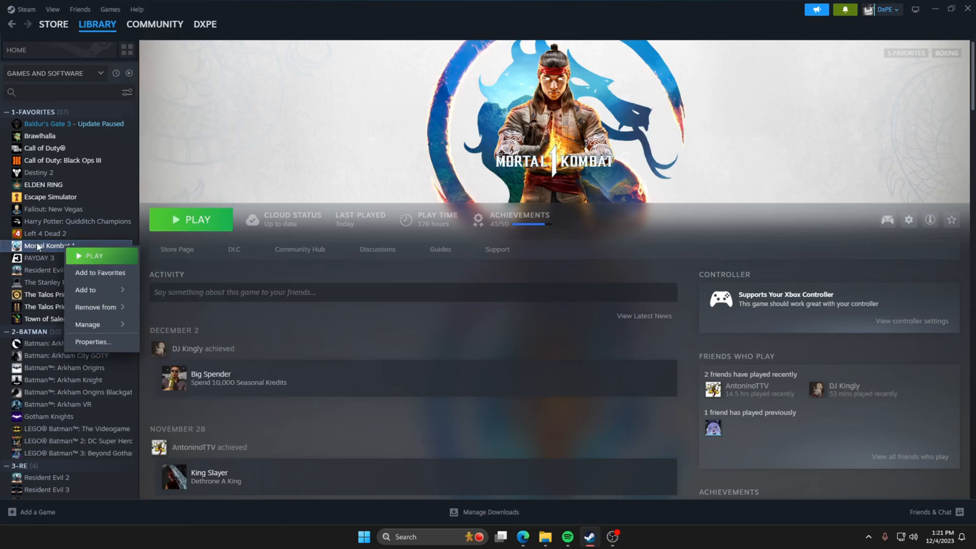
left_click(93, 342)
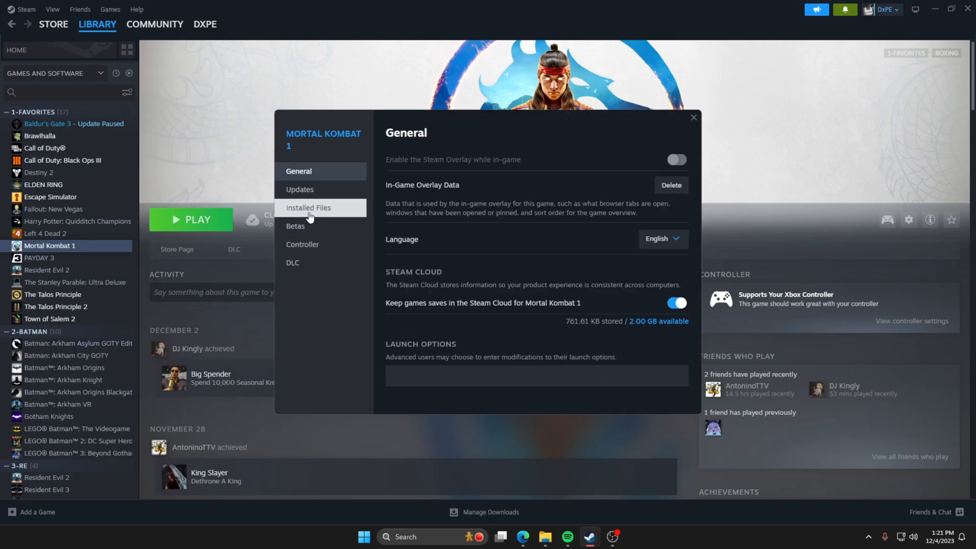
left_click(308, 207)
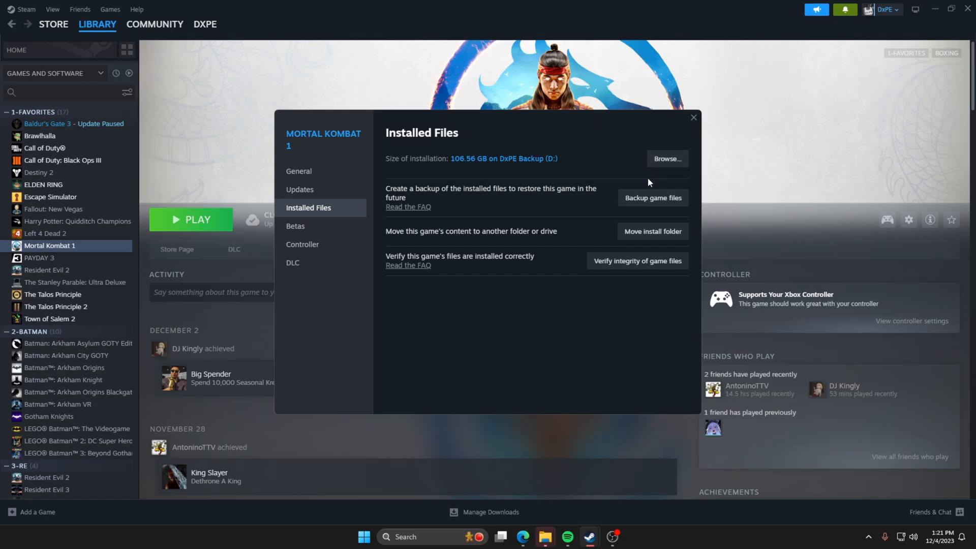
left_click(692, 117)
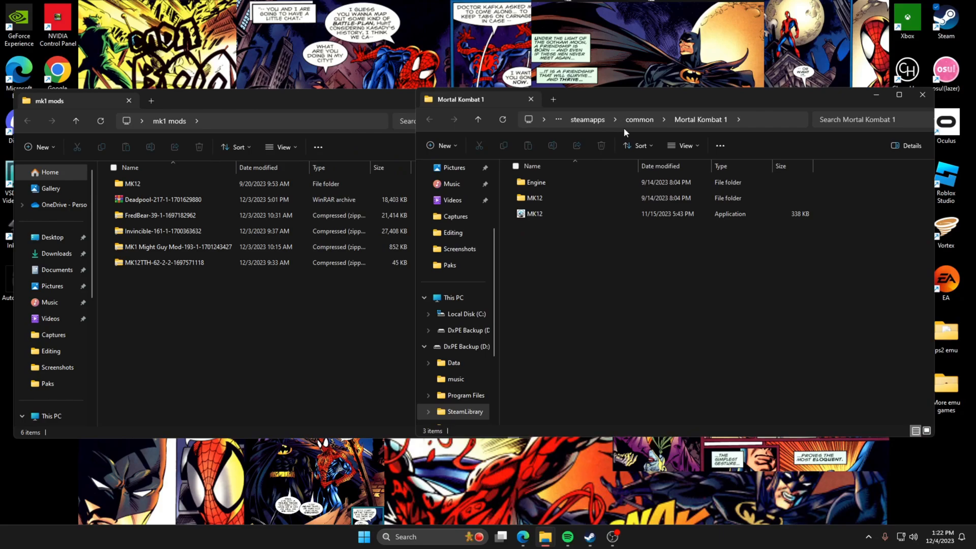
mouse_move(609, 284)
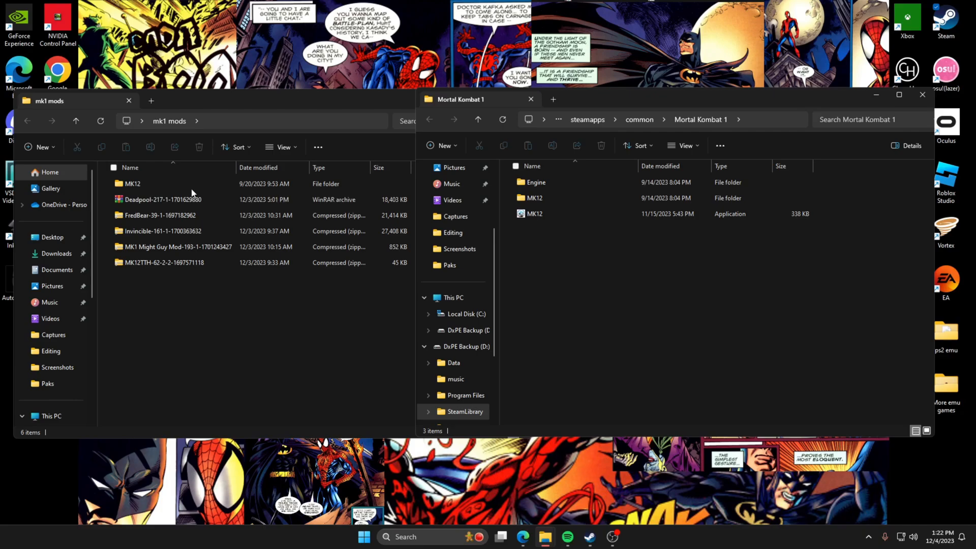
left_click(132, 184)
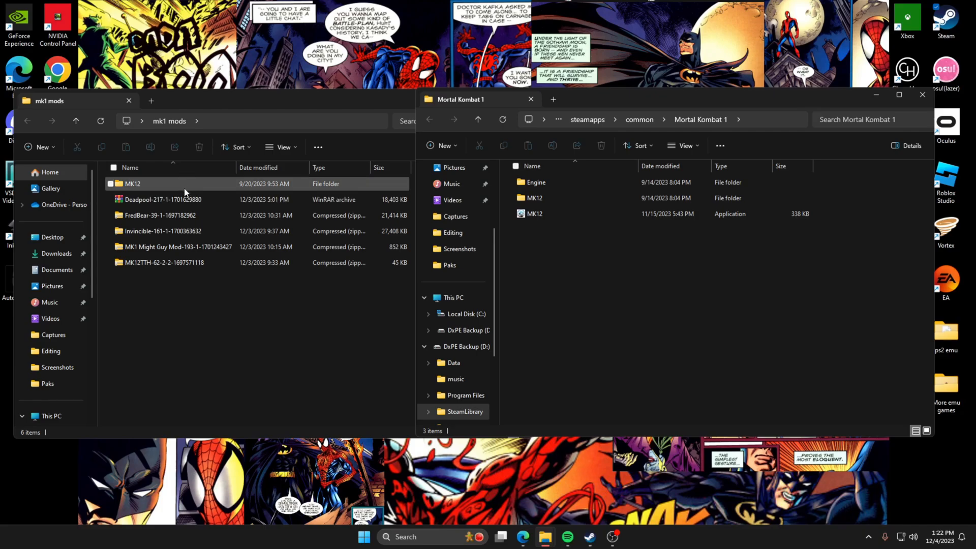
mouse_move(184, 191)
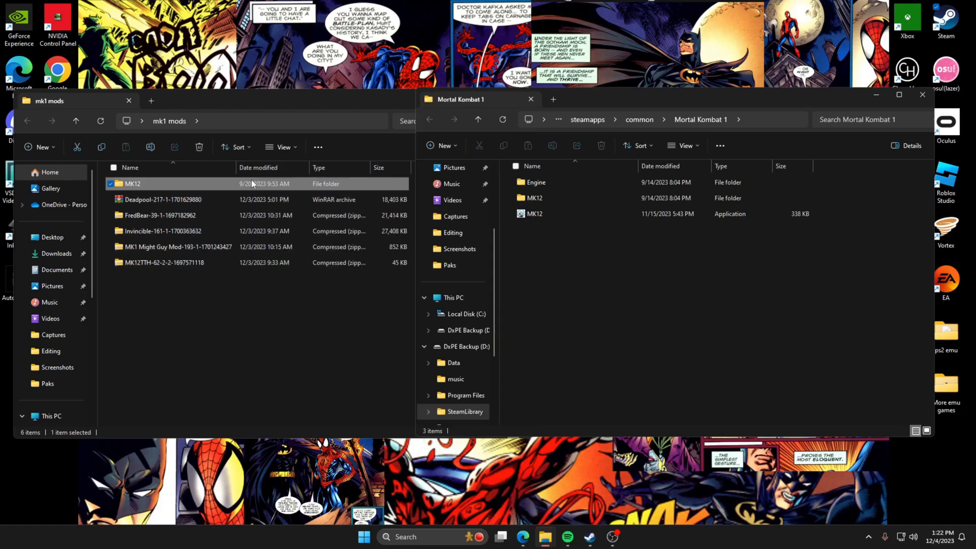
left_click_drag(132, 183, 677, 268)
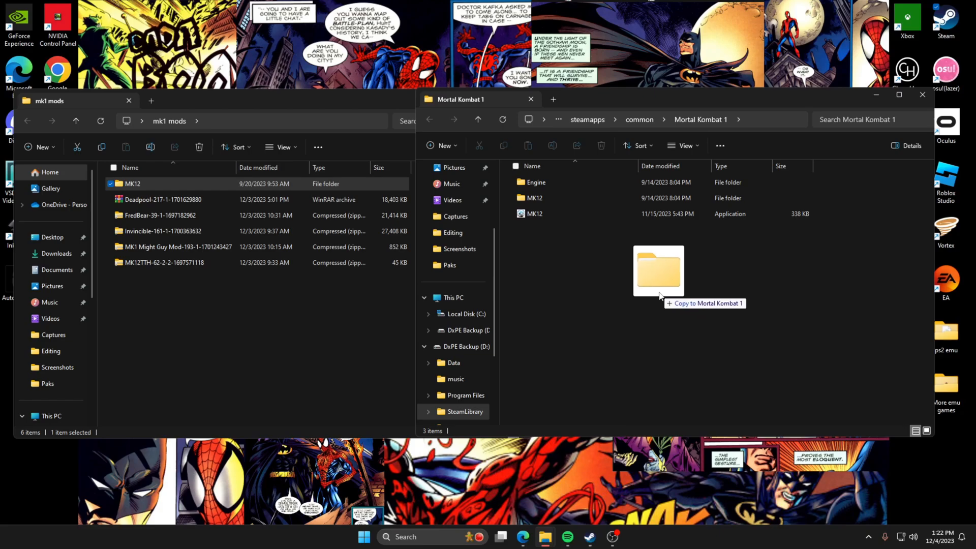
left_click_drag(658, 271, 271, 161)
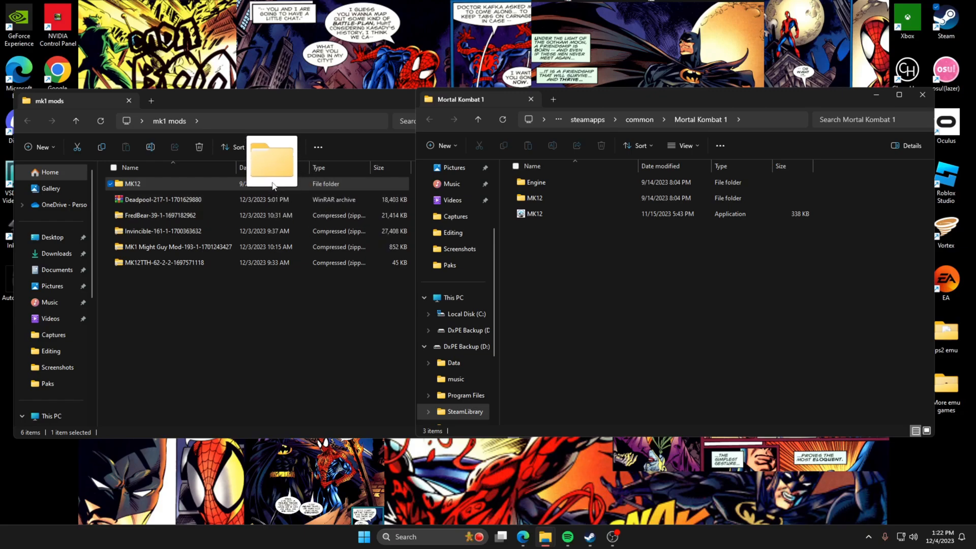
left_click(62, 100)
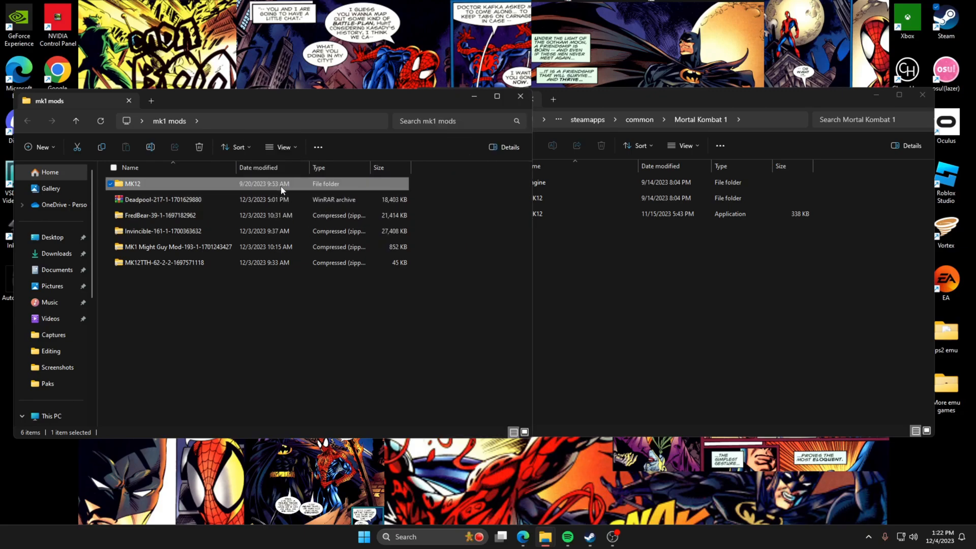
mouse_move(476, 202)
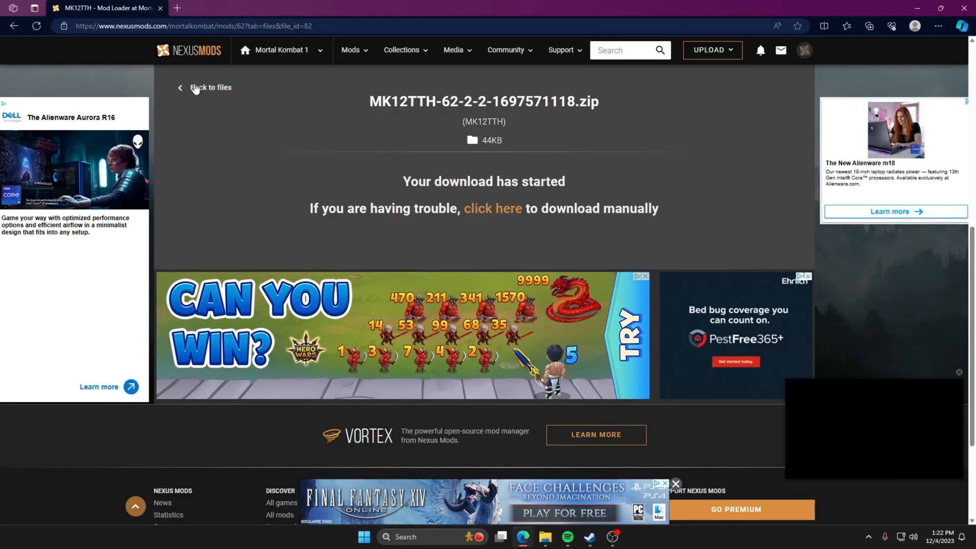
Step: Return to Mortal Kombat 1's mod listings and open the Mileena Pajamas page
left_click(211, 87)
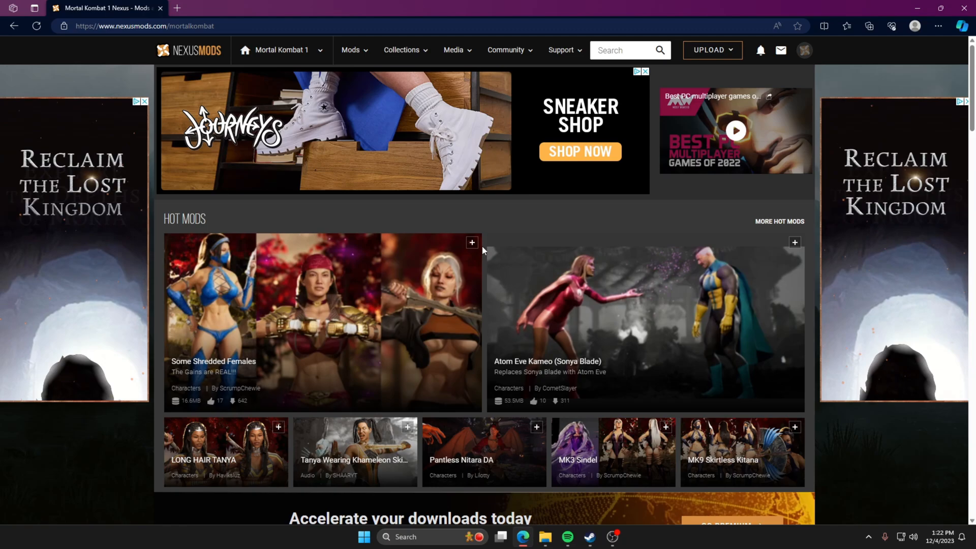
scroll("down", 3)
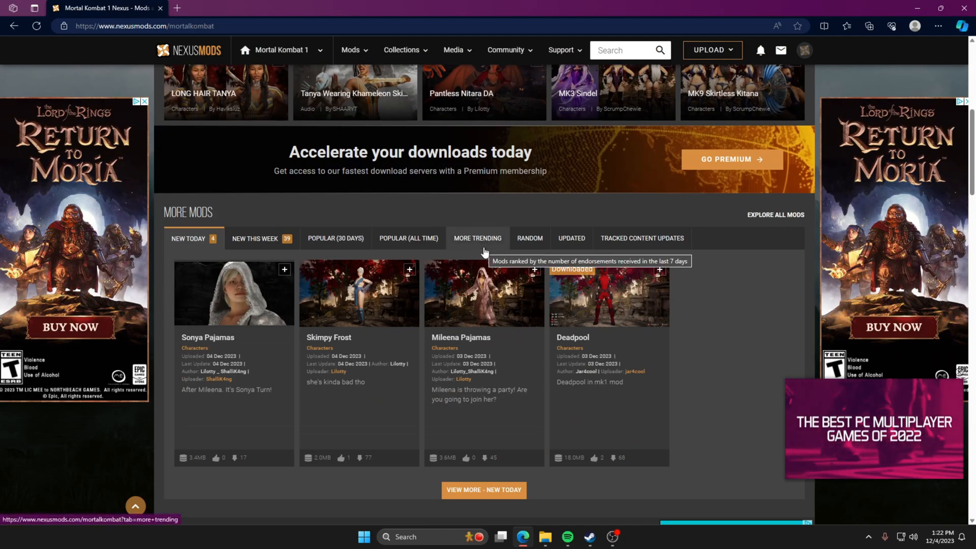
mouse_move(504, 308)
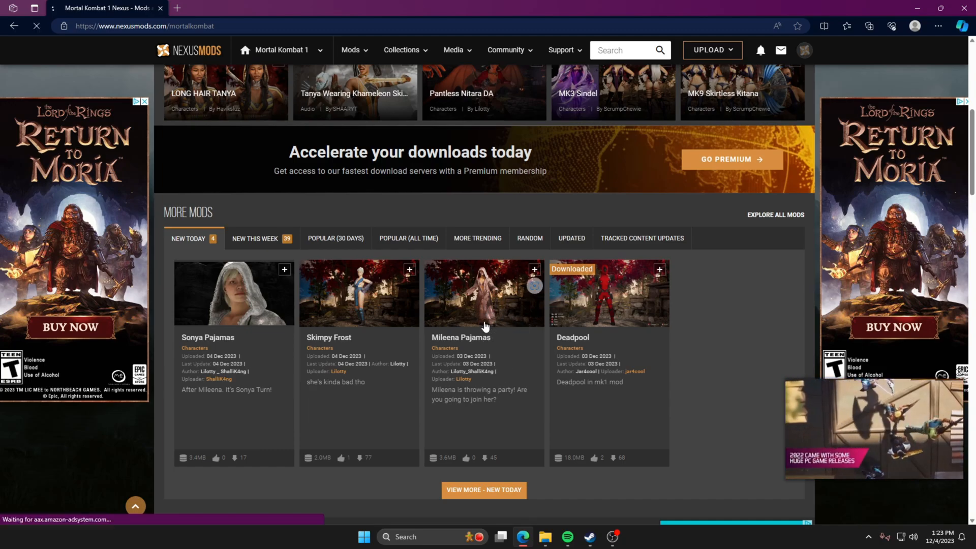
left_click(483, 293)
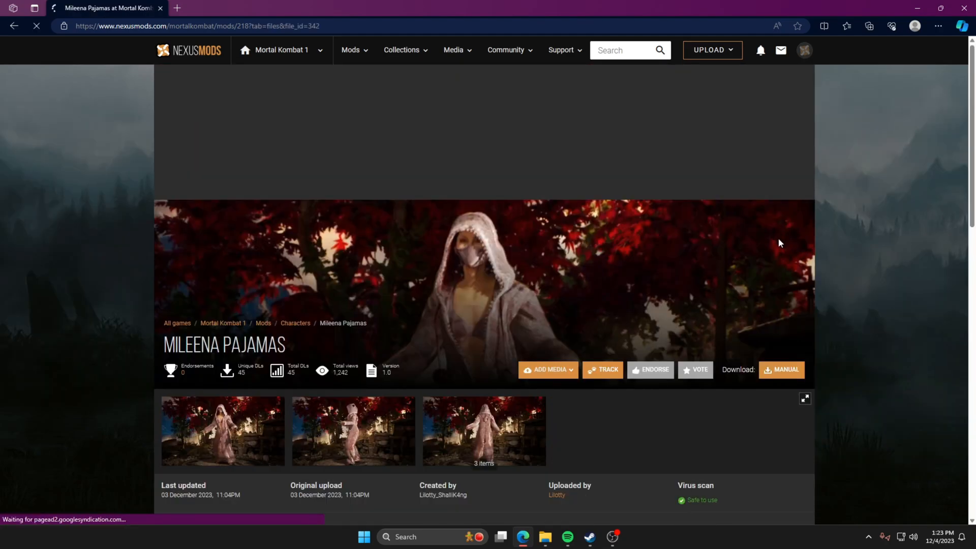
Step: Download the Mileena Pajamas main file and read its Paks installation instructions
left_click(781, 369)
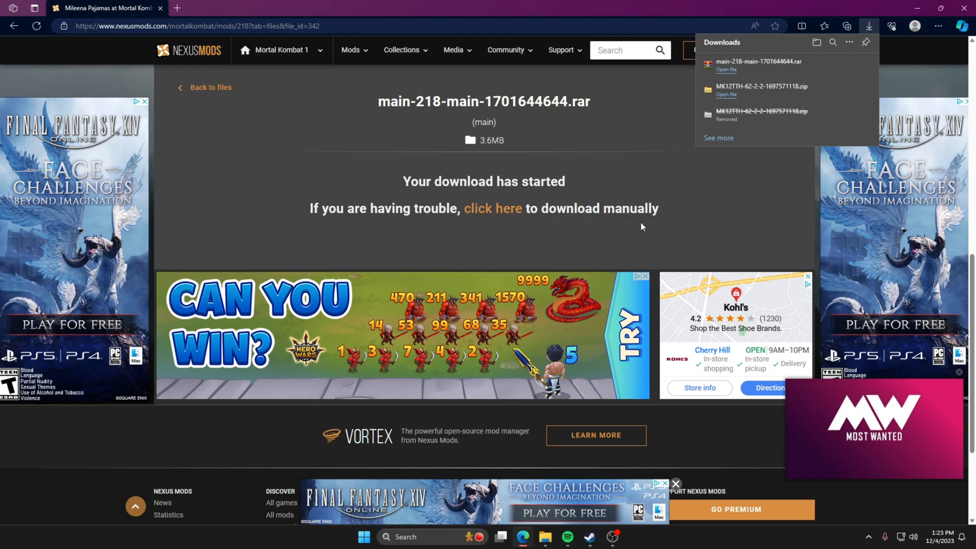
mouse_move(618, 76)
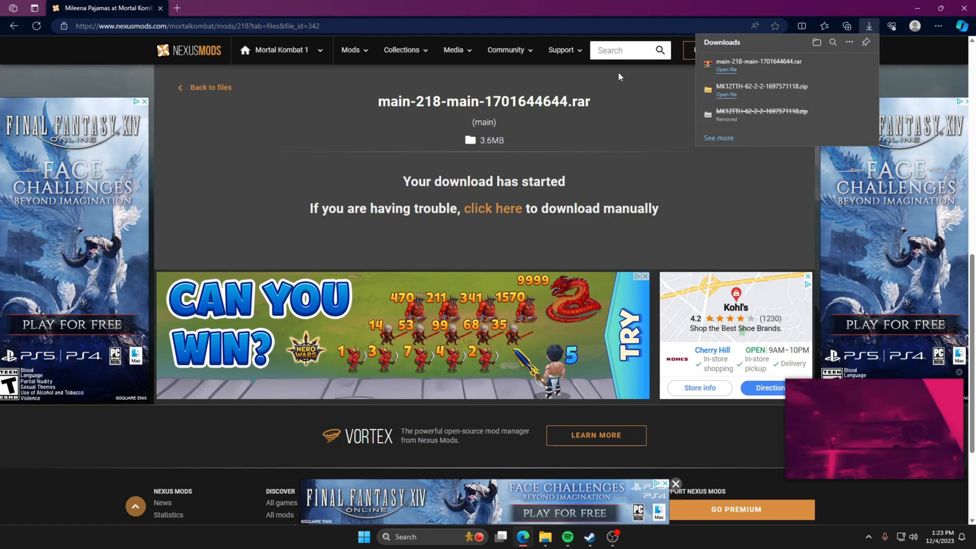
left_click(726, 70)
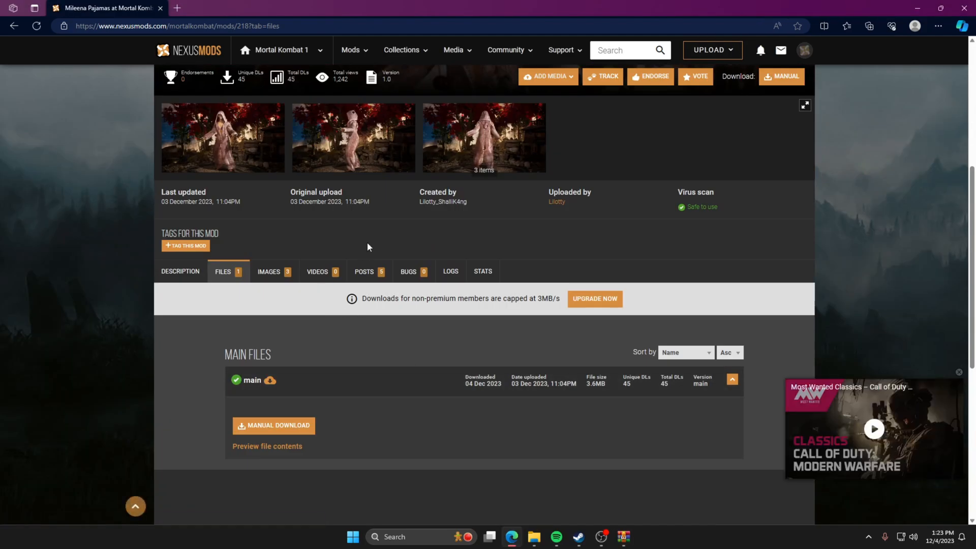
left_click(180, 271)
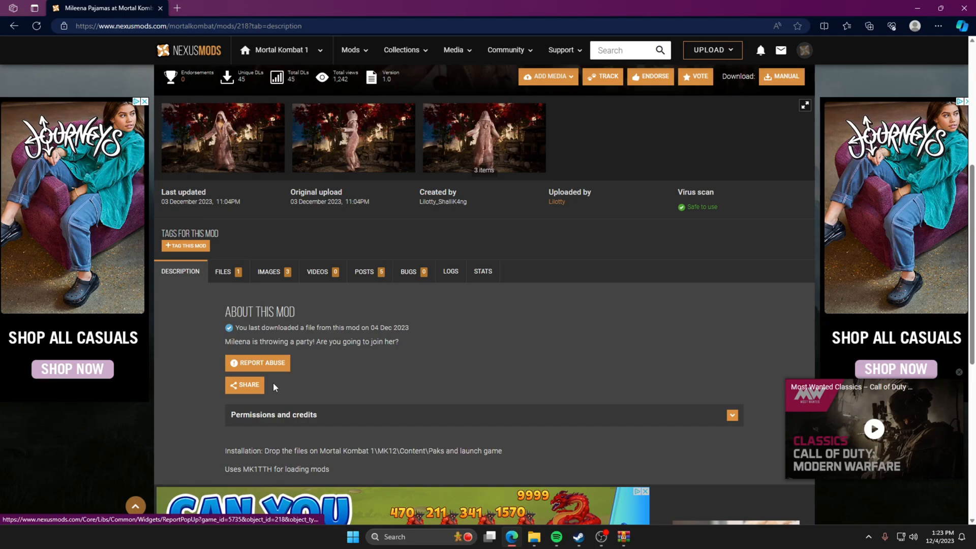
scroll("down", 3)
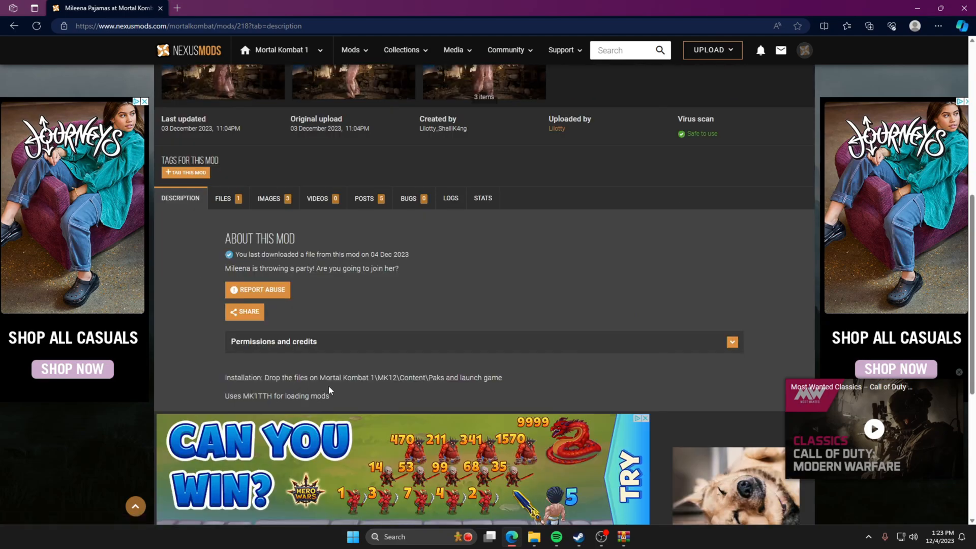
mouse_move(414, 390)
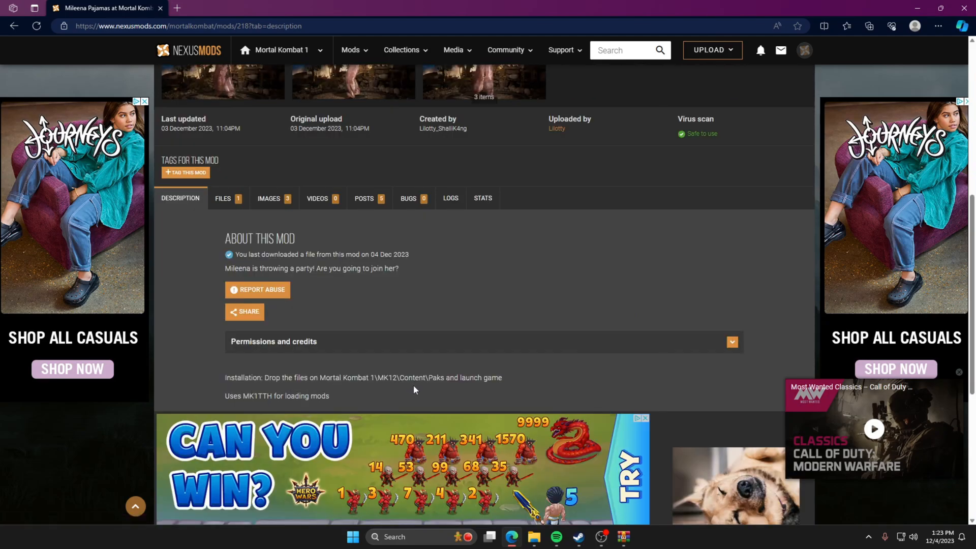
mouse_move(328, 409)
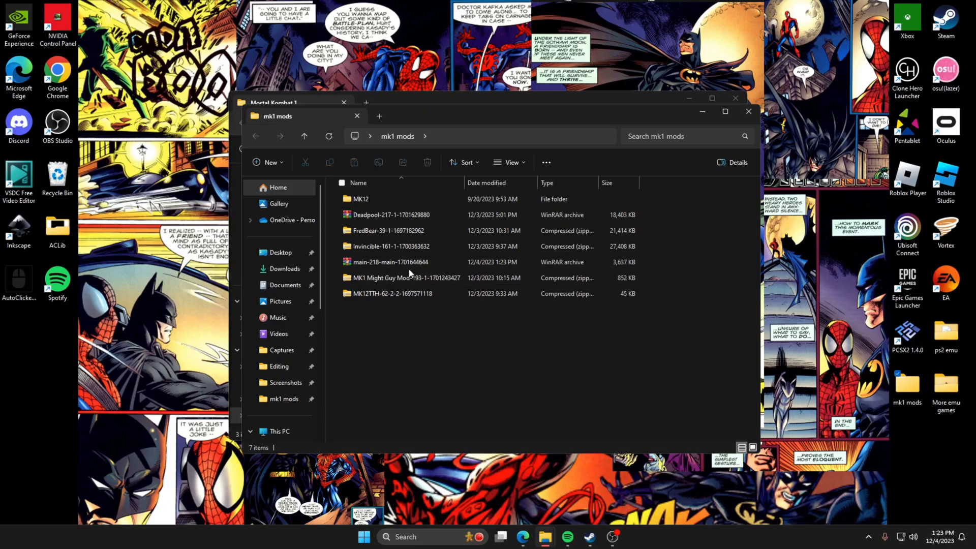
Step: Open the Mileena Pajamas rar and browse to Mortal Kombat 1\MK12\Content\Paks
double_click(388, 261)
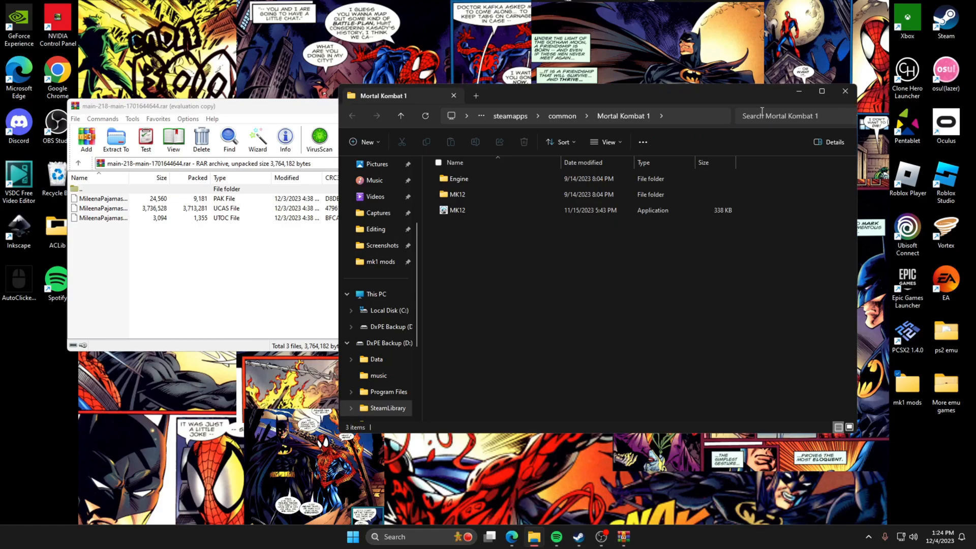
left_click(459, 179)
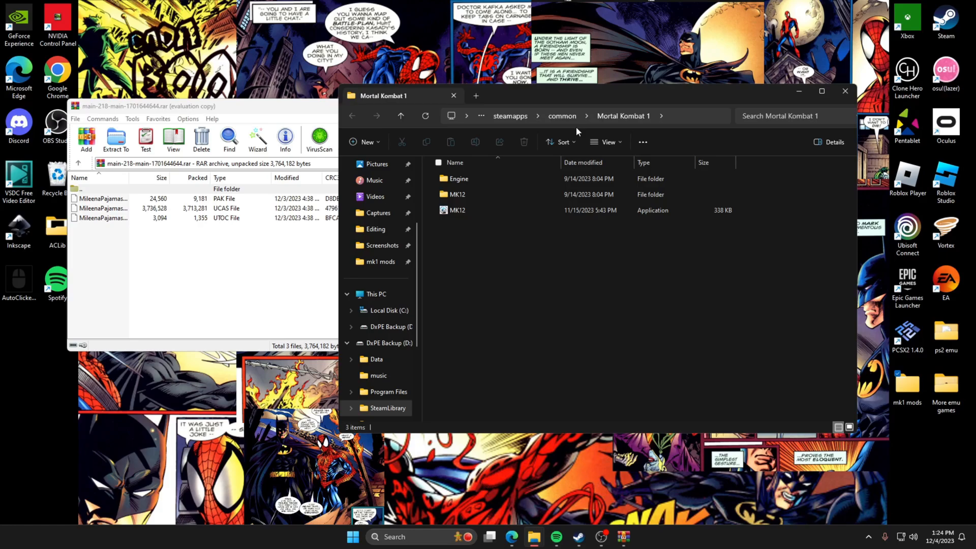
left_click(458, 210)
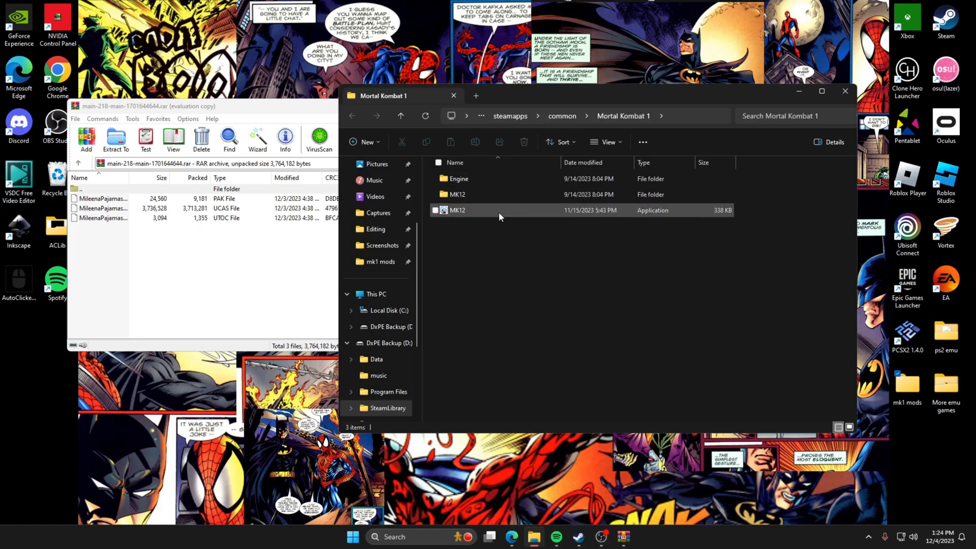
mouse_move(491, 194)
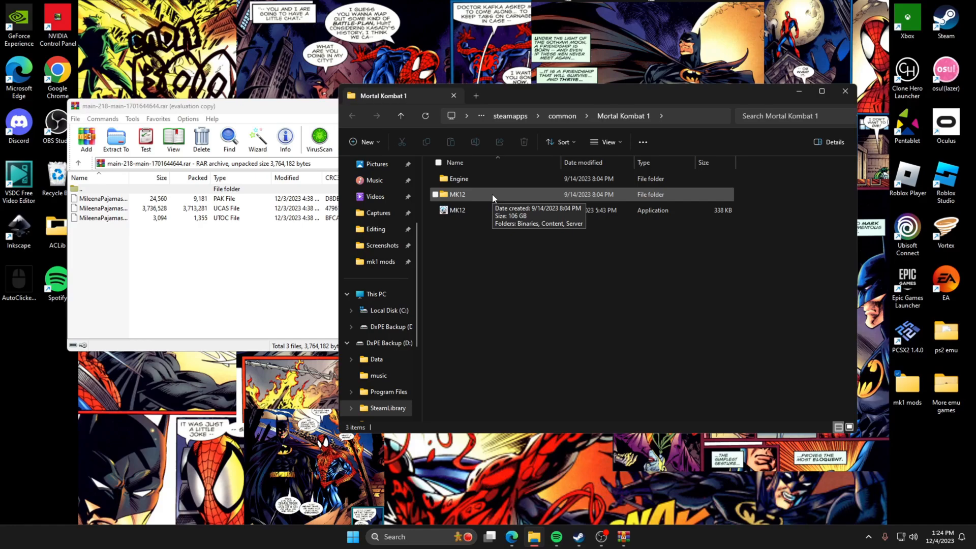
double_click(457, 194)
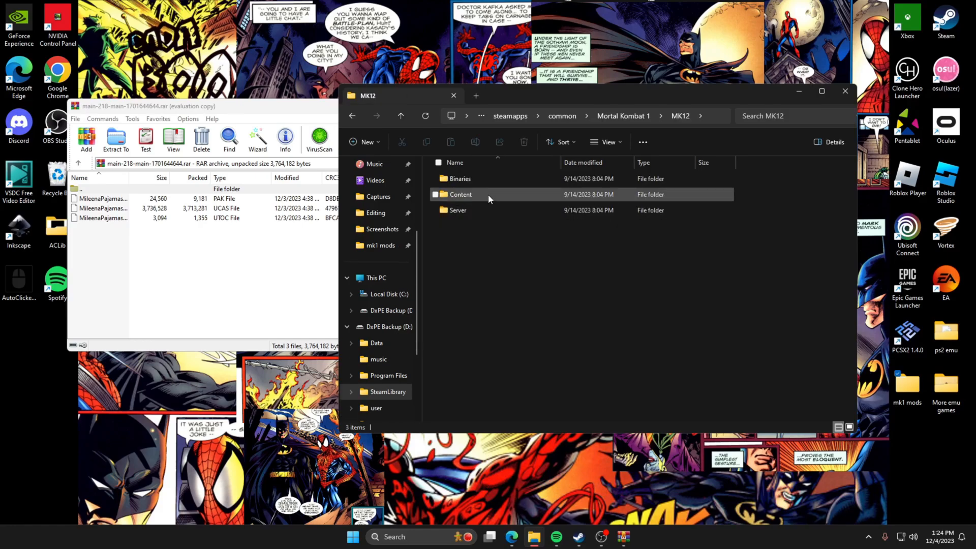
double_click(461, 194)
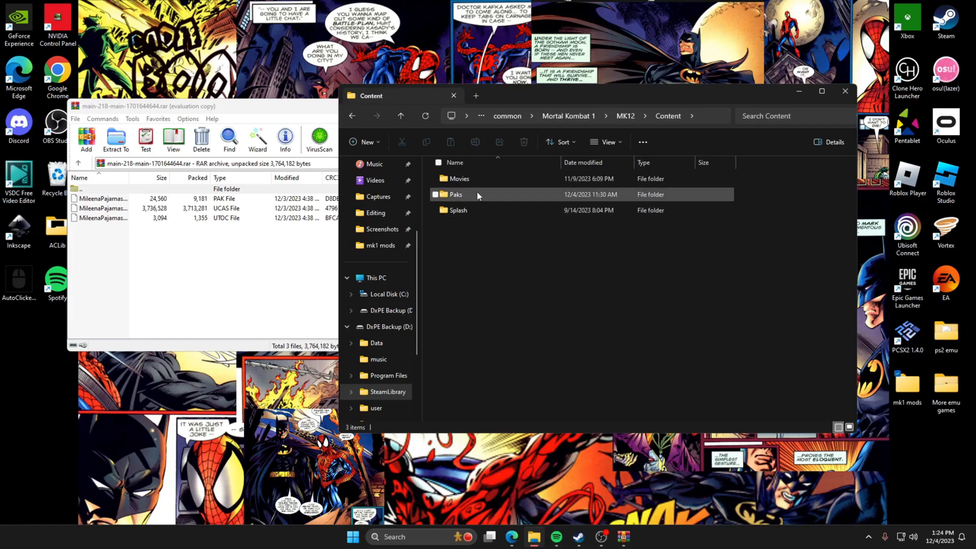
double_click(456, 194)
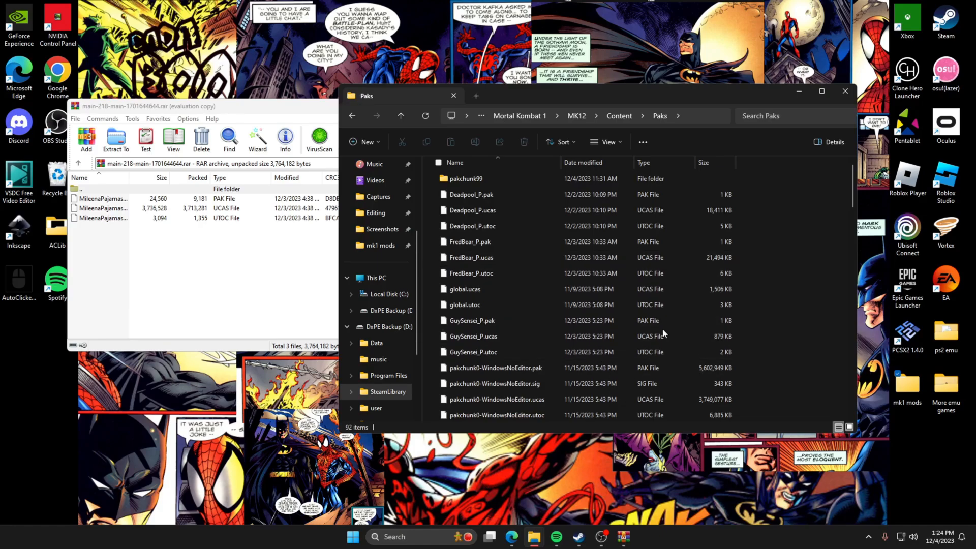
Step: Drag the three Mileena Pajamas files into the Paks folder and check them
scroll("down", 3)
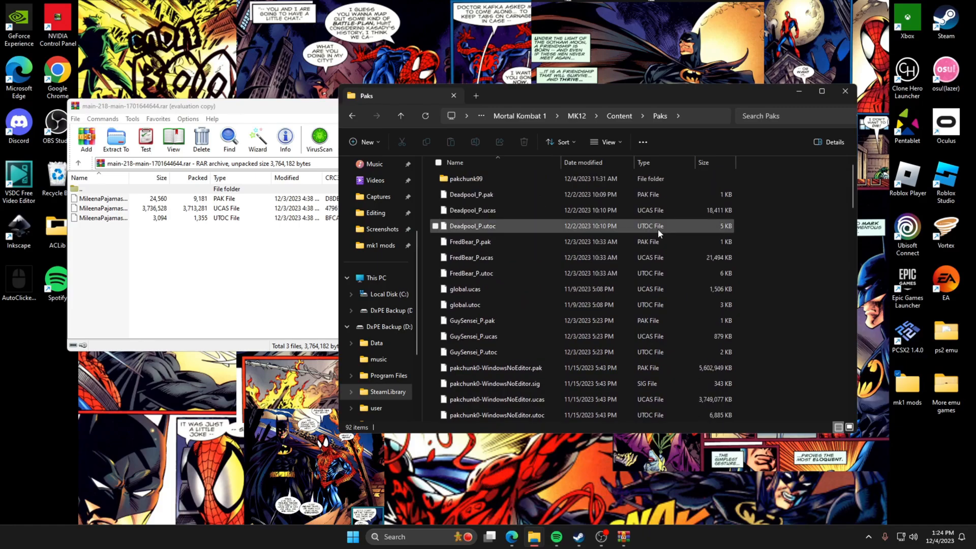
left_click(485, 273)
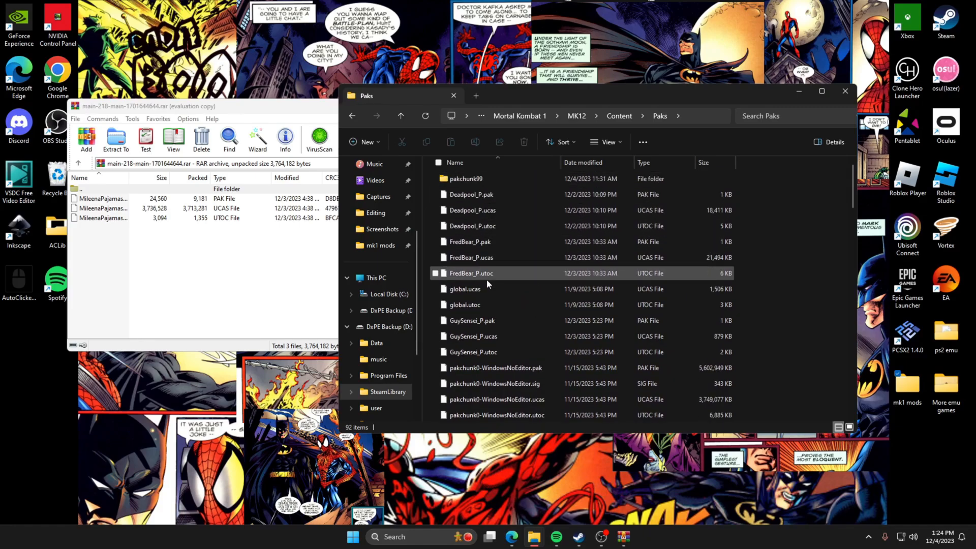
left_click(473, 210)
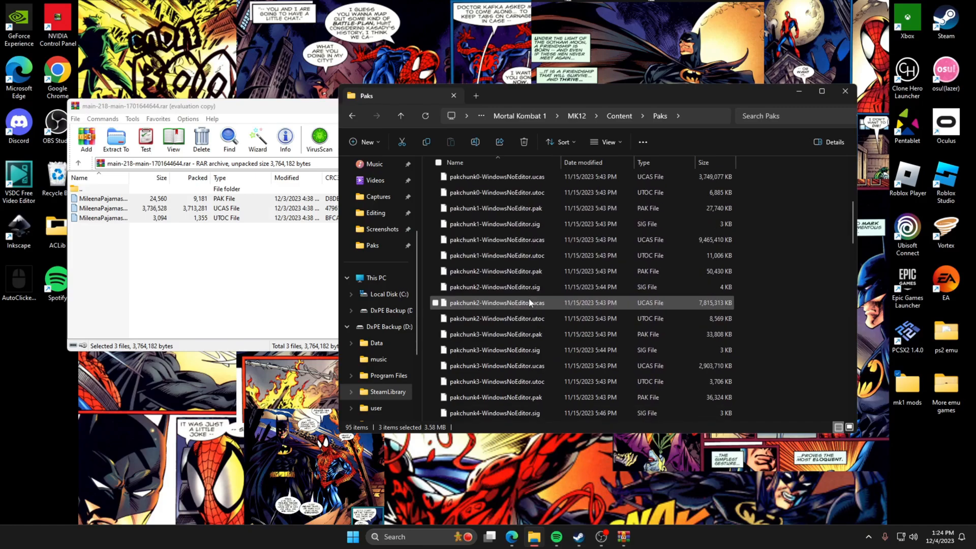
scroll("up", 3)
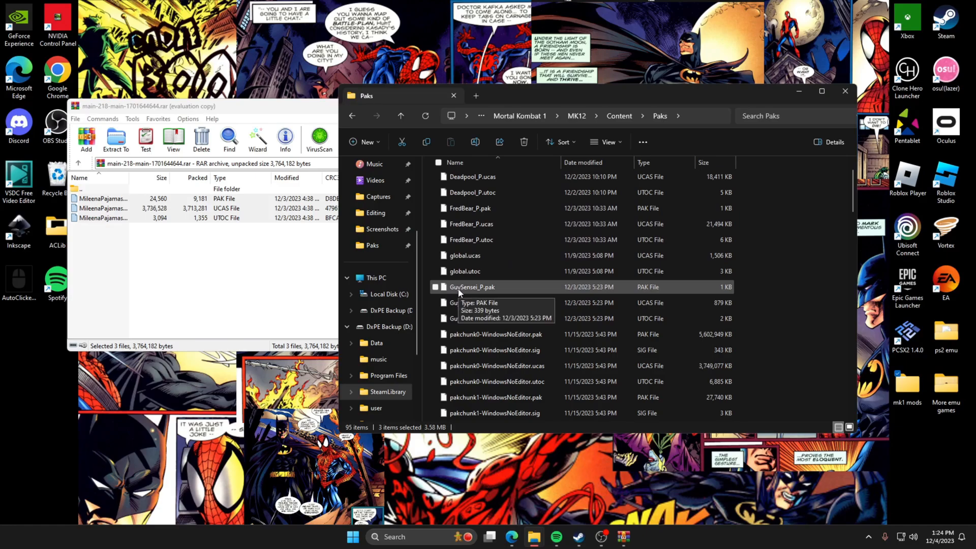
scroll("down", 3)
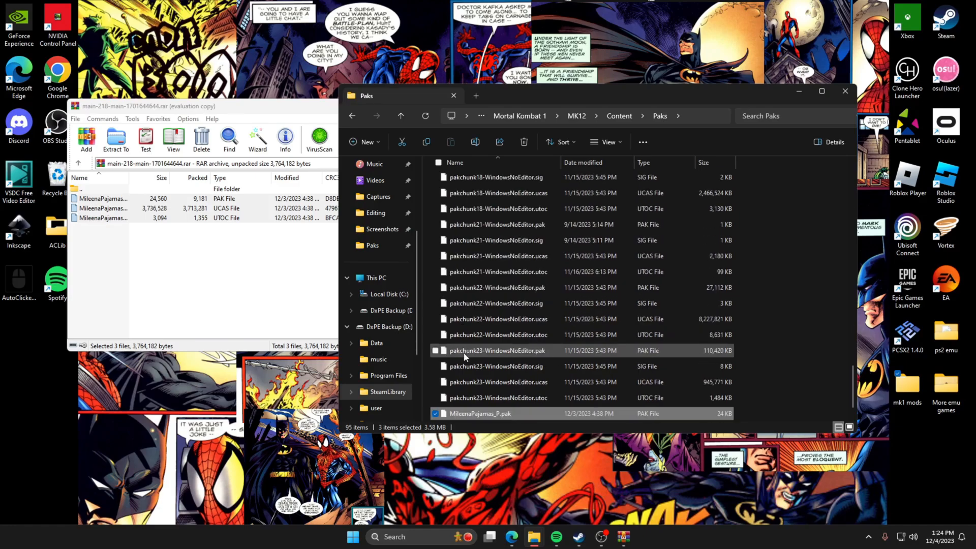
scroll("down", 3)
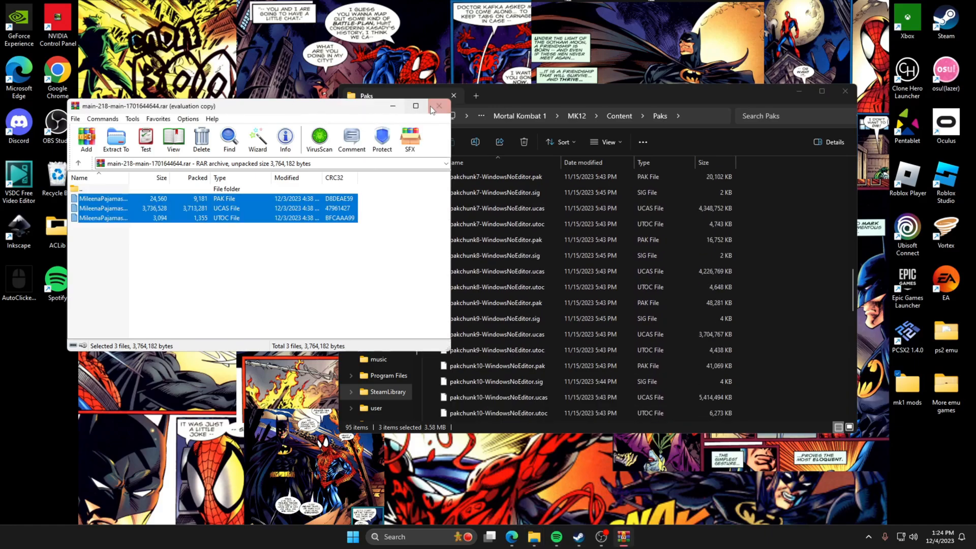
Step: Close the Mileena archive, open the GET OVER HERE audio mod page, show desktop
left_click(437, 105)
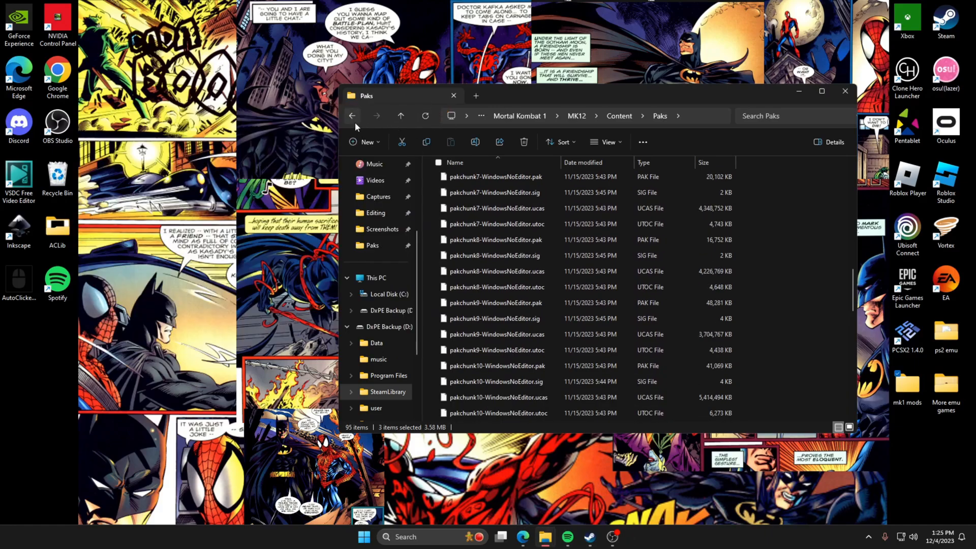
left_click(352, 116)
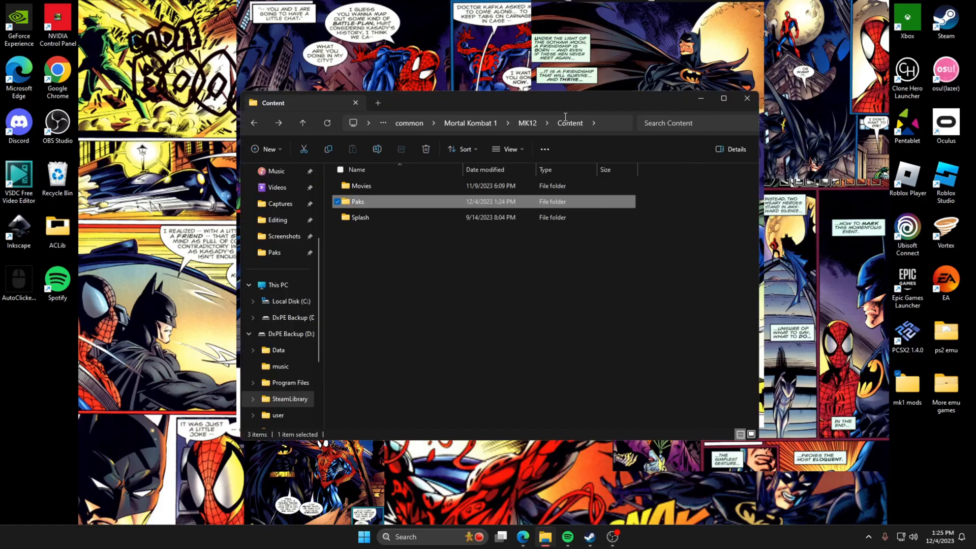
mouse_move(566, 142)
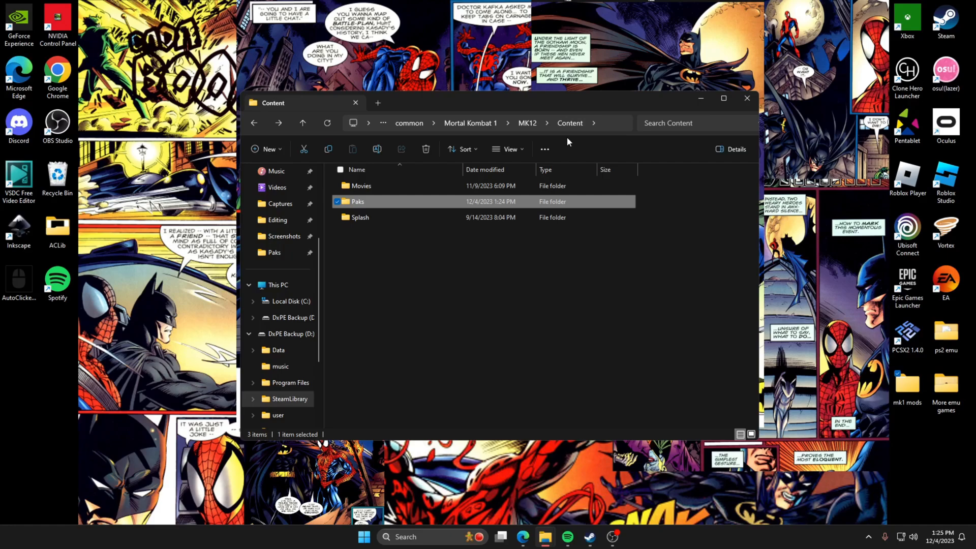
mouse_move(671, 156)
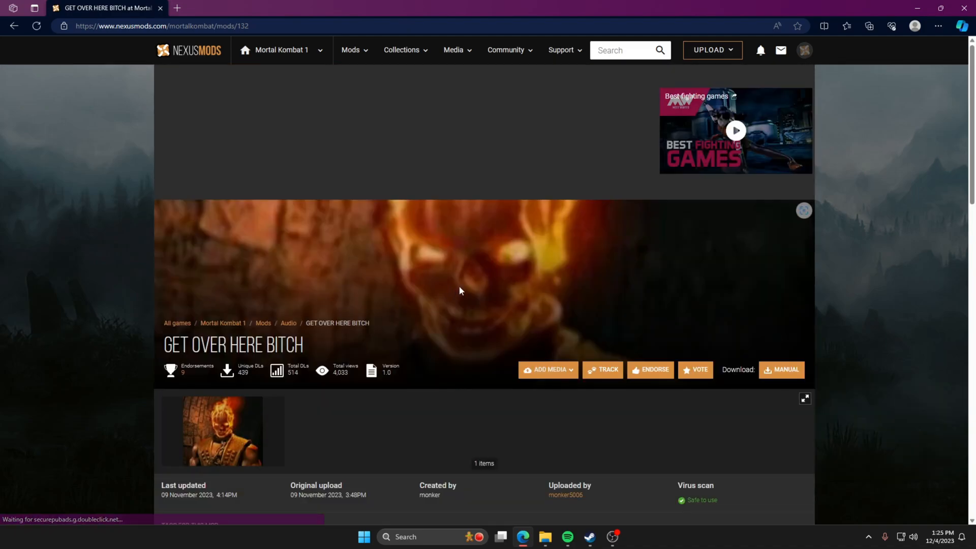
scroll("down", 3)
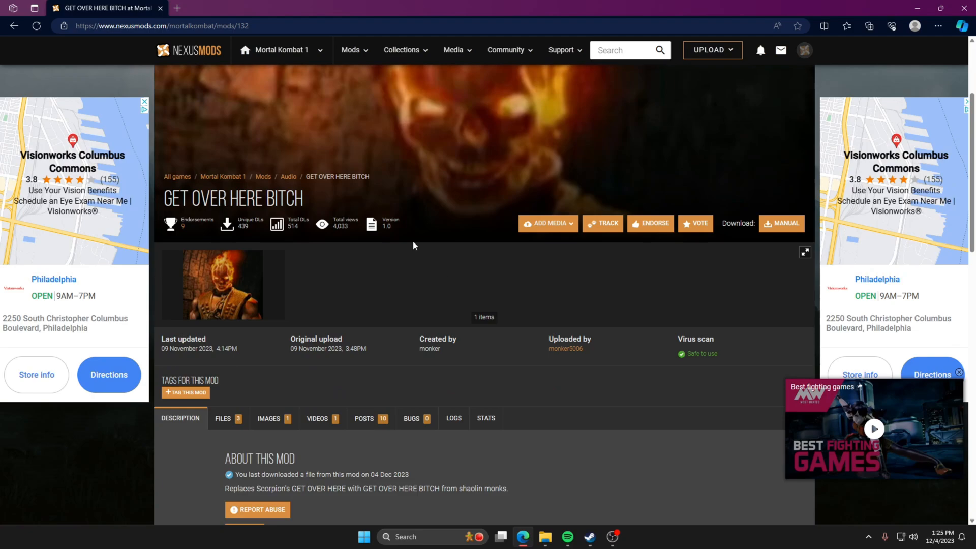
mouse_move(591, 303)
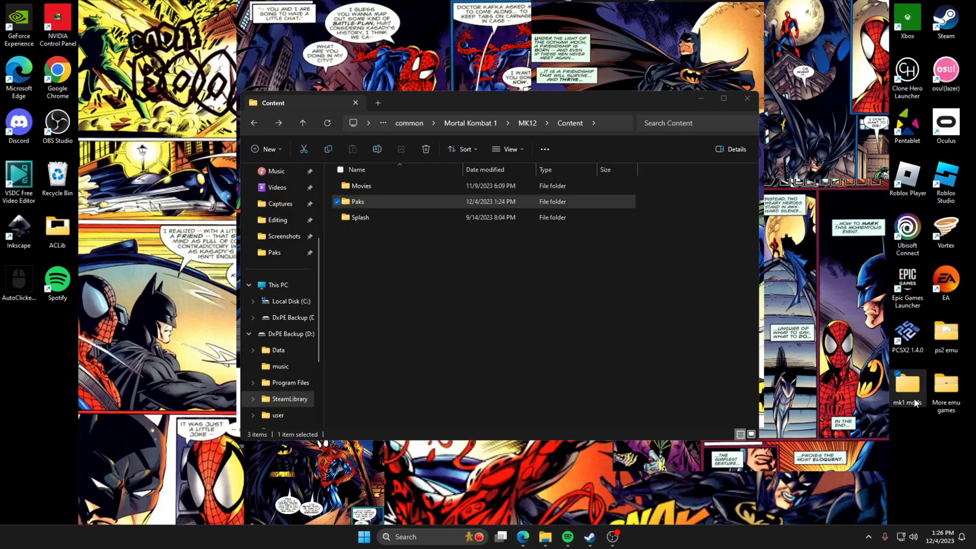
left_click(746, 98)
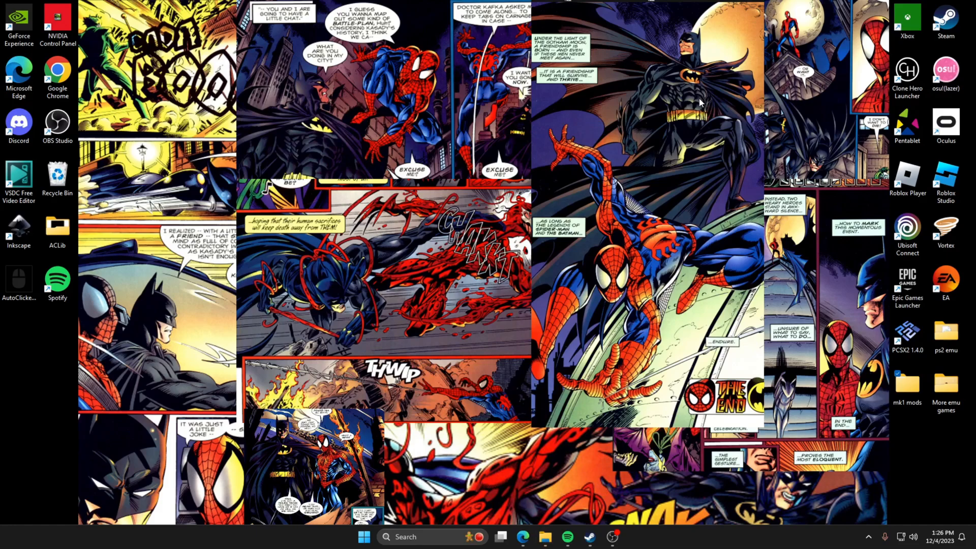
Step: Open the get over here rar in WinRAR after reading the mod's install instructions
double_click(907, 383)
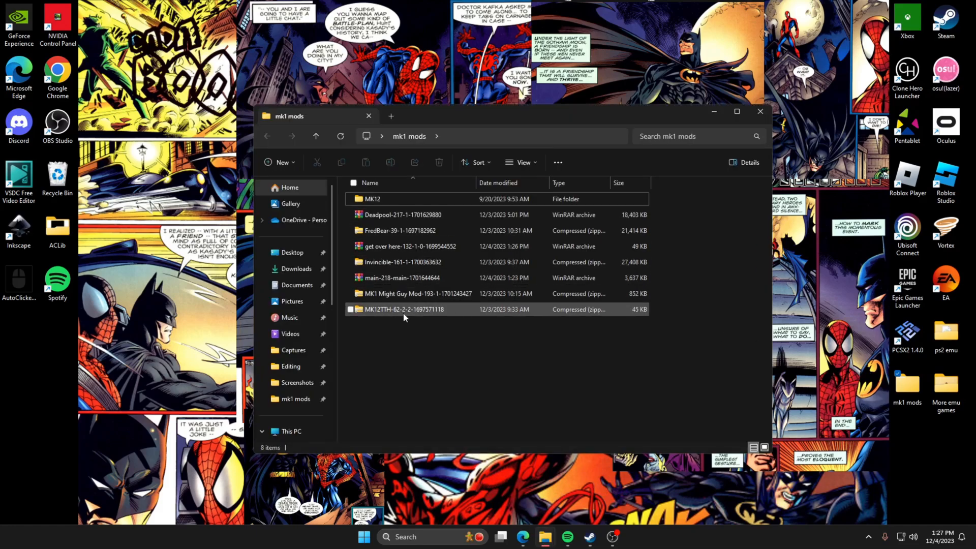
double_click(402, 246)
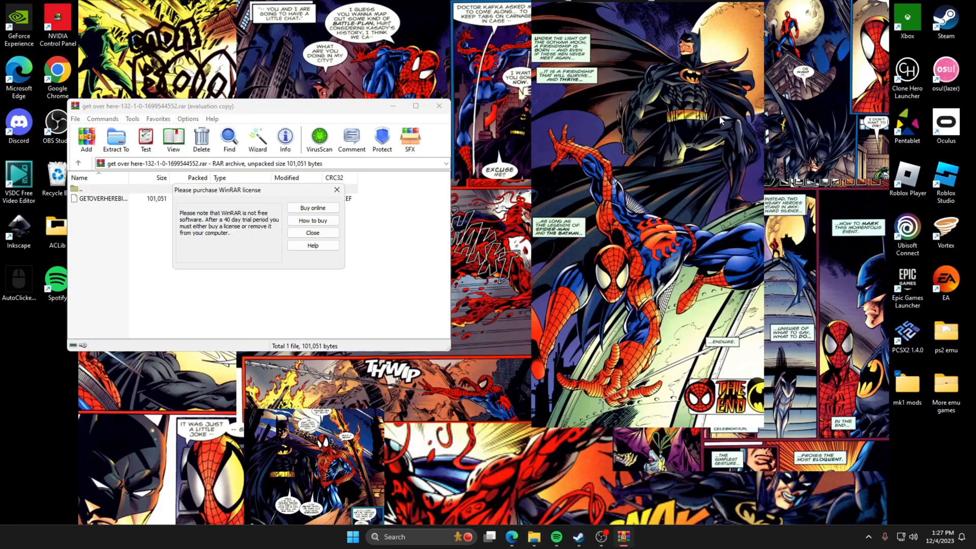
left_click(313, 233)
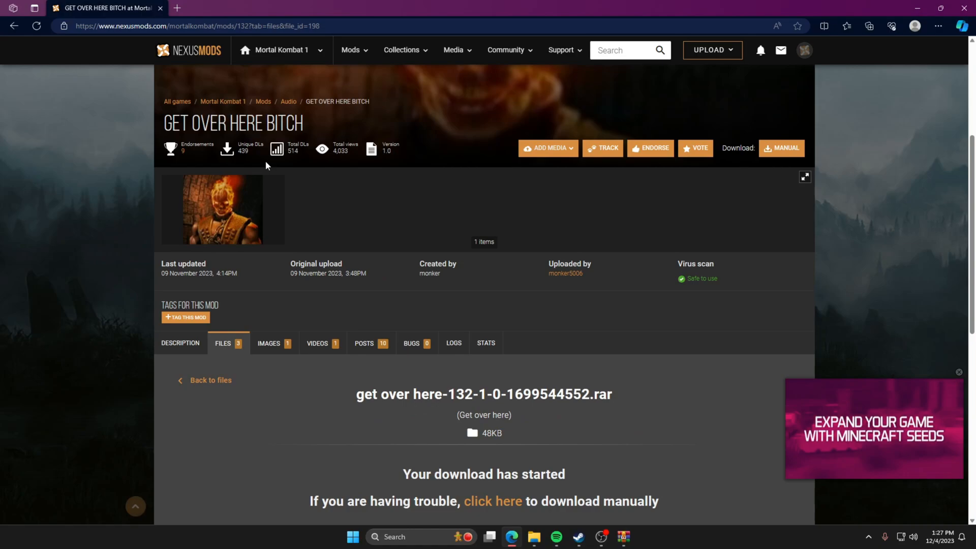
left_click(211, 380)
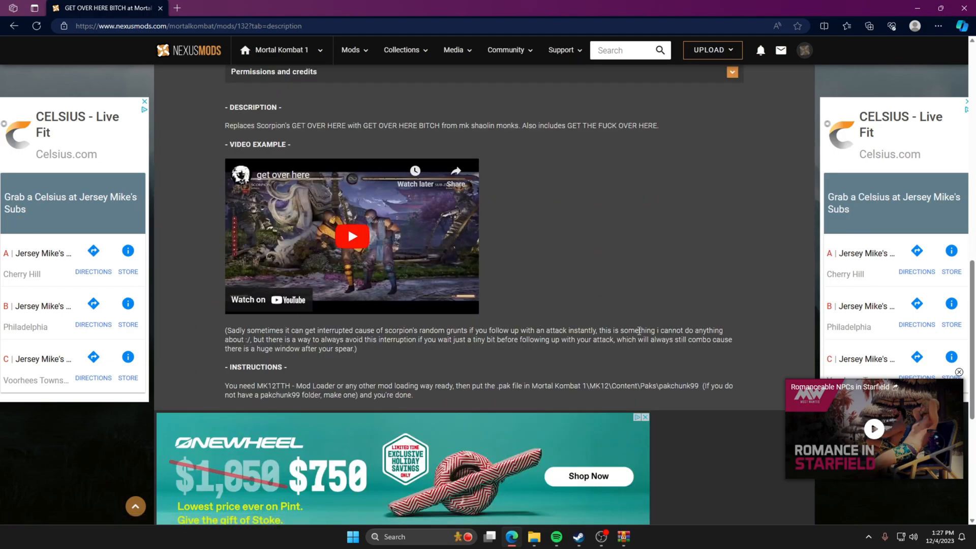
mouse_move(673, 394)
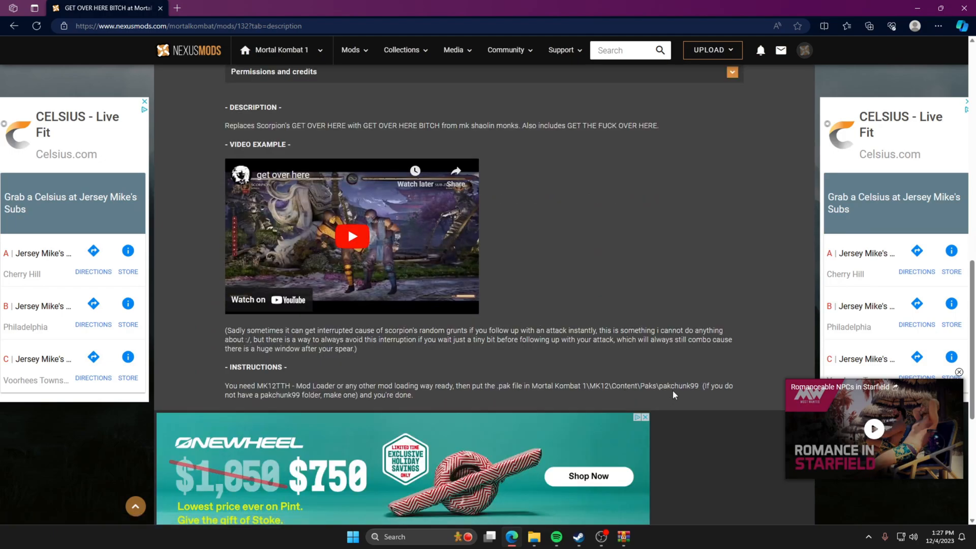
mouse_move(702, 397)
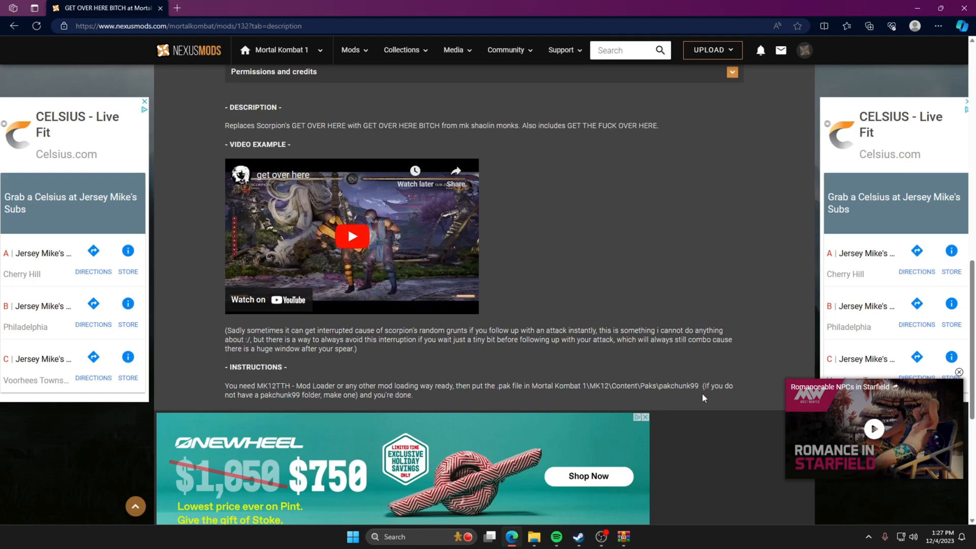
left_click(873, 427)
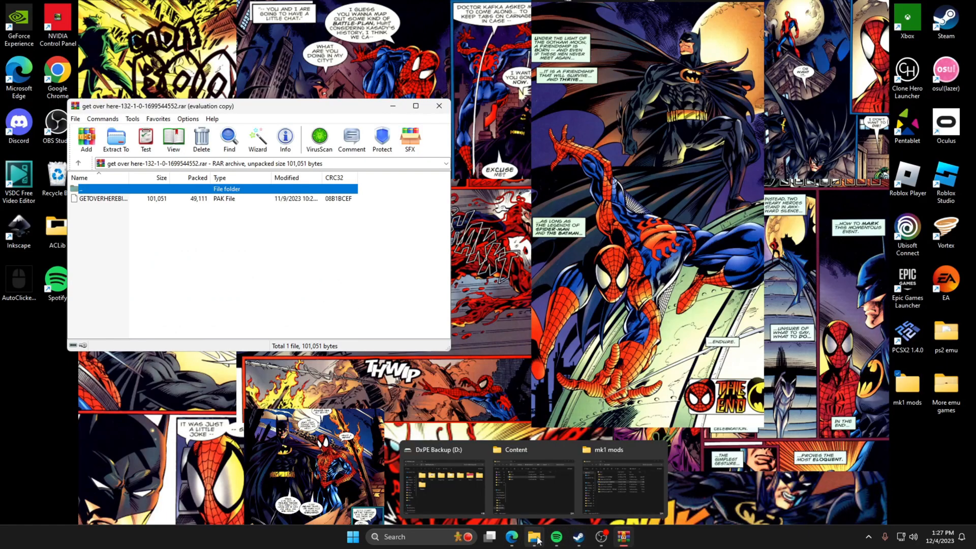
mouse_move(621, 485)
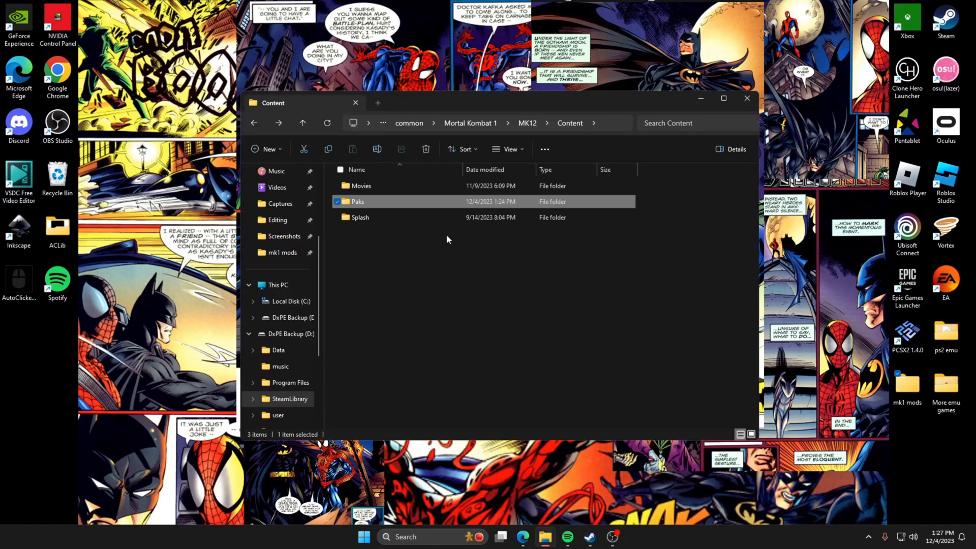
Step: Confirm GETOVERHEREBITCH.pak sits in Content\Paks\pakchunk99, then close the folder window
double_click(358, 201)
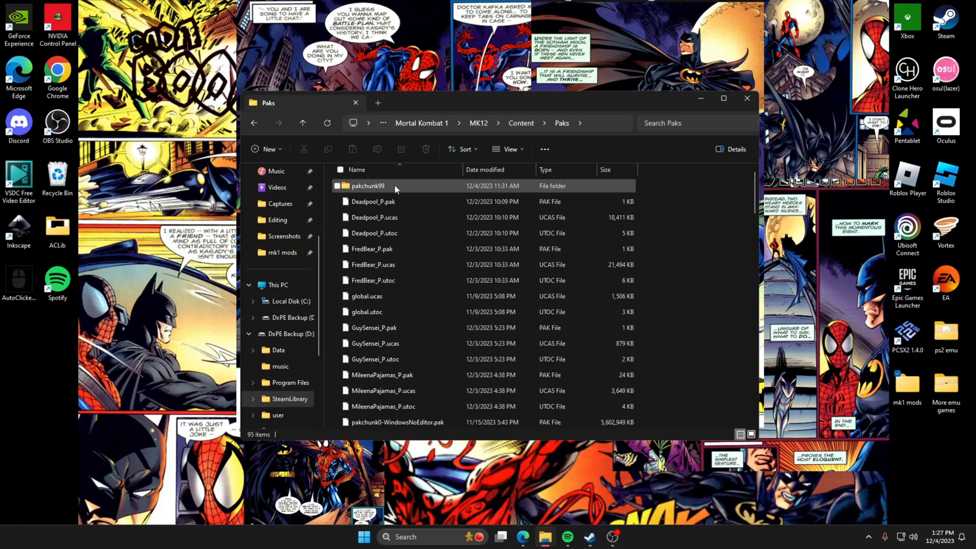
double_click(368, 186)
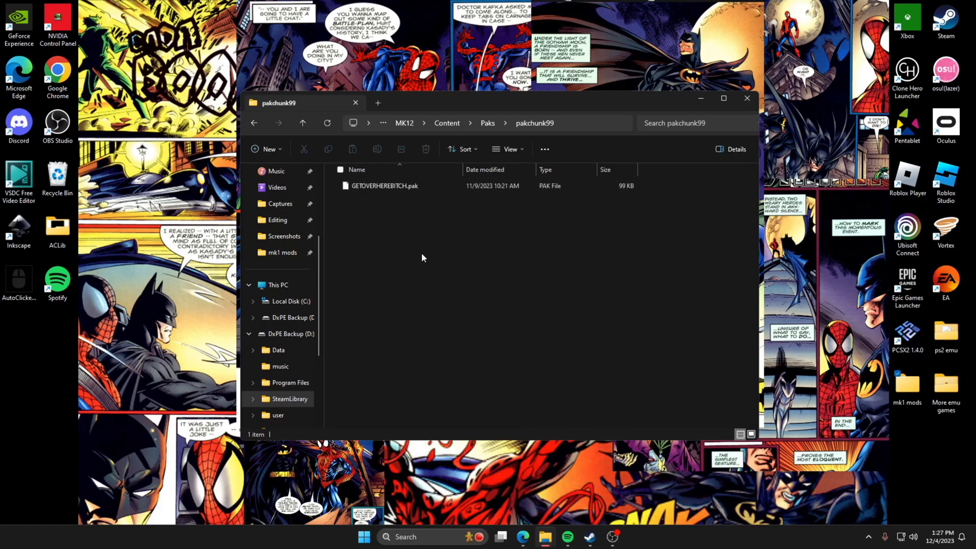
left_click(384, 185)
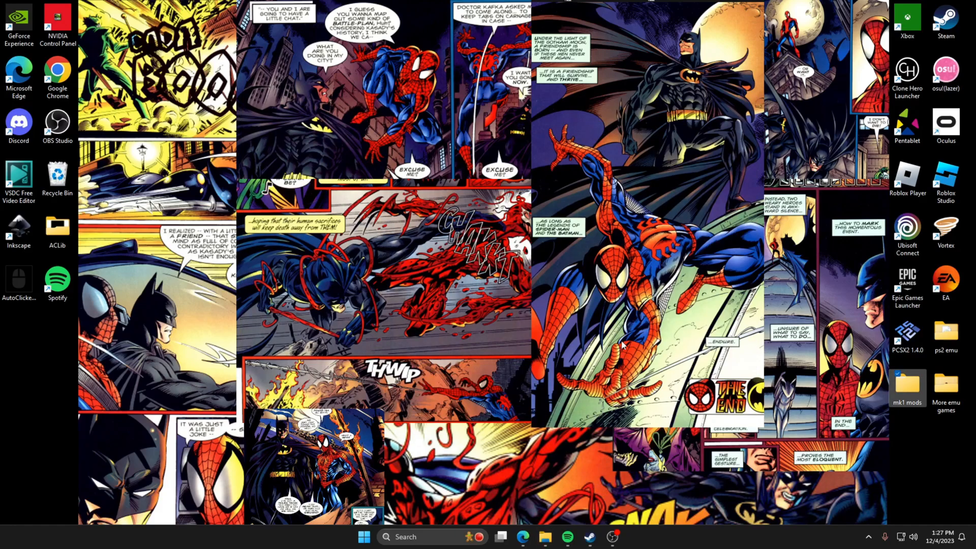
mouse_move(870, 181)
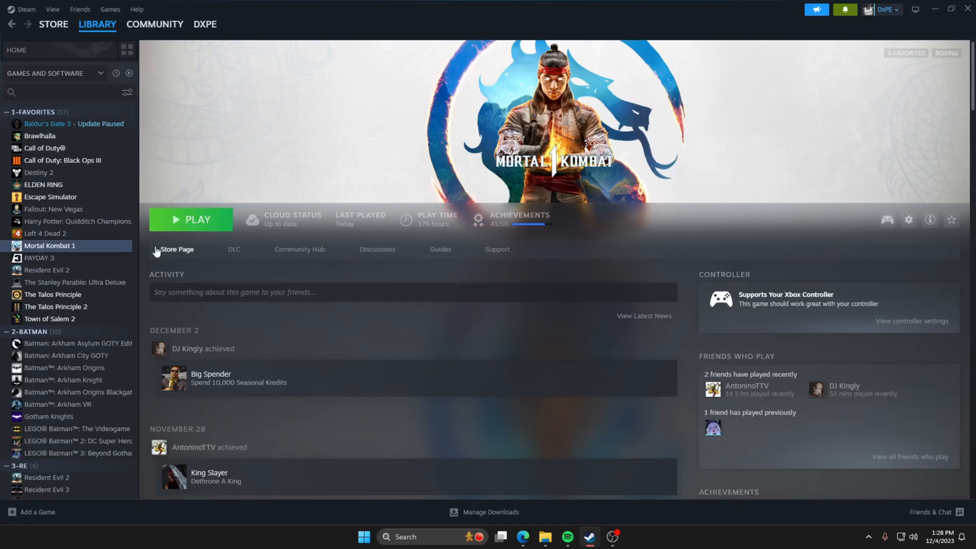
Step: Launch Mortal Kombat 1 from the Steam library and wait for its main menu
left_click(198, 219)
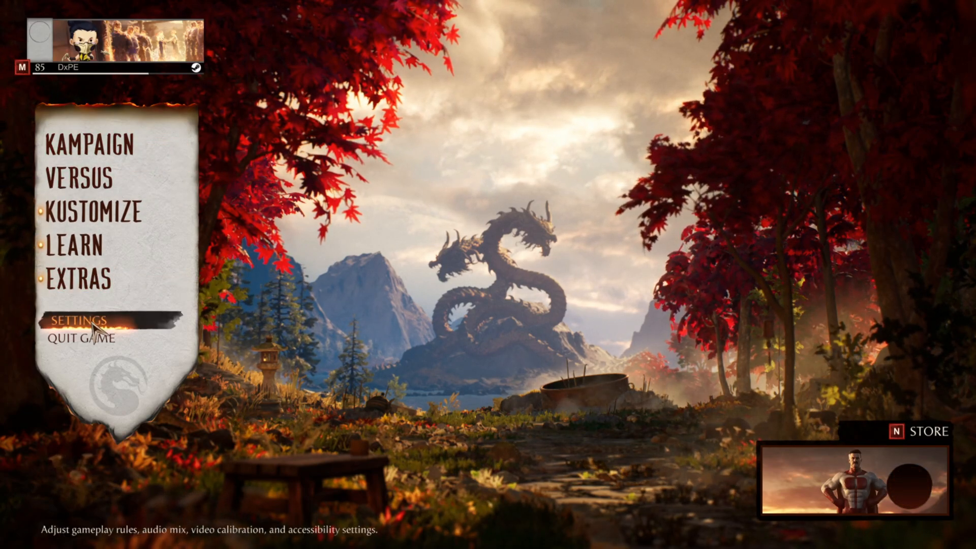
Step: Open the game's Settings menu and show the Graphics category
left_click(88, 321)
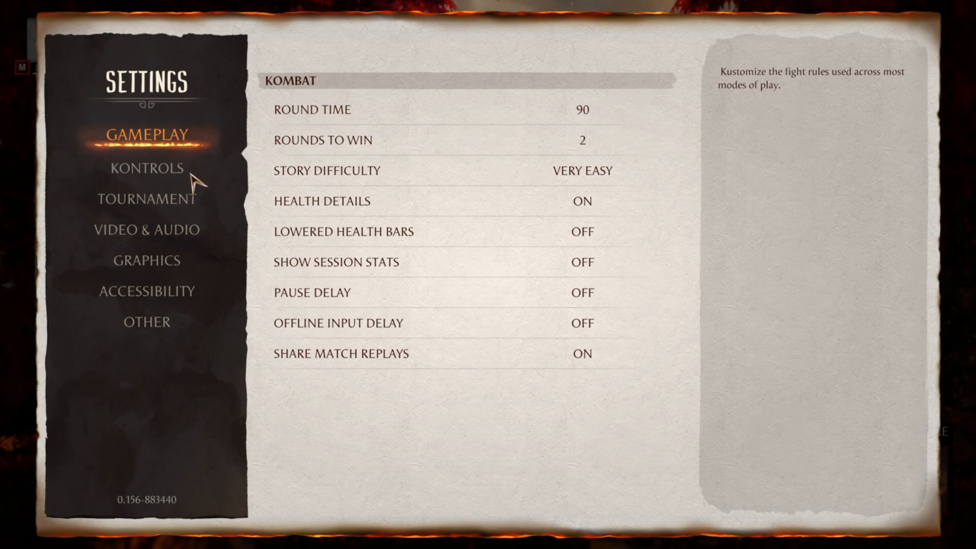
left_click(146, 258)
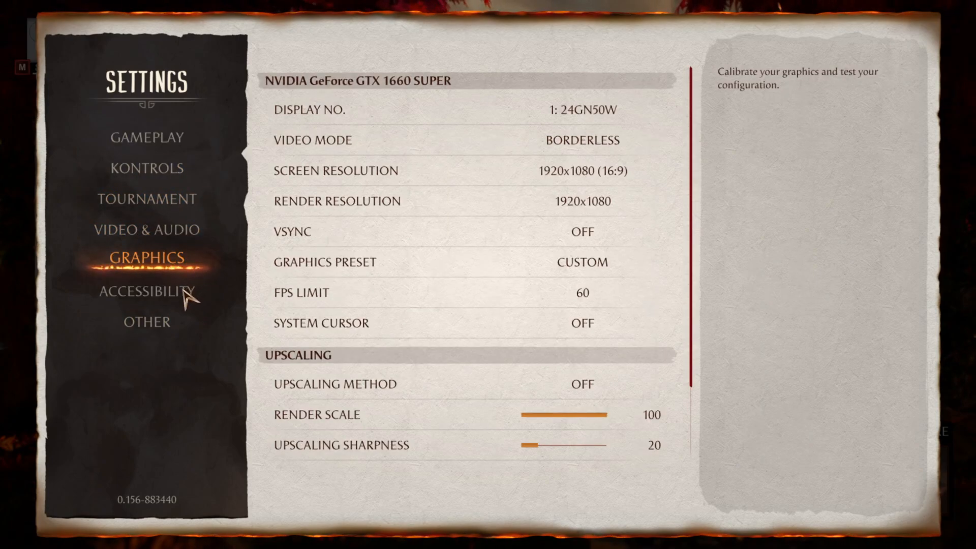
mouse_move(171, 271)
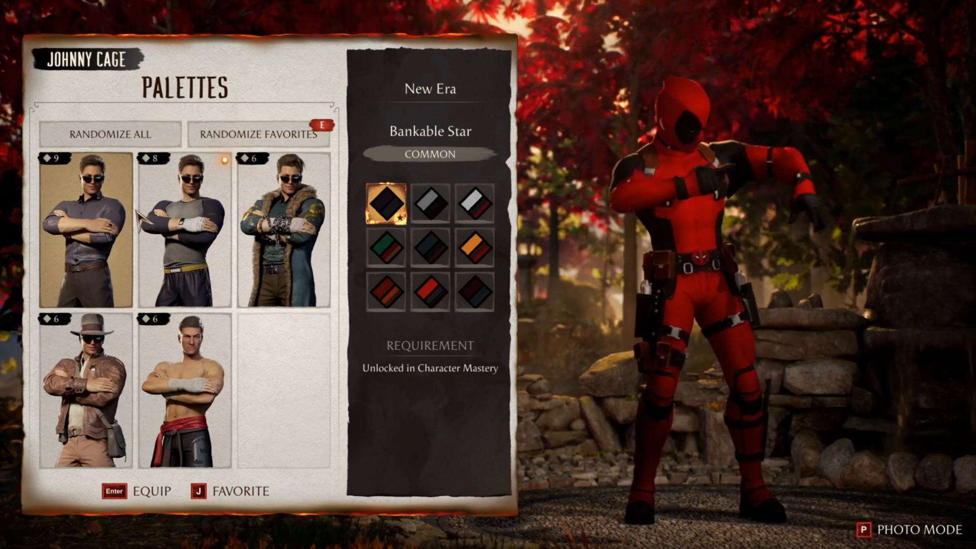
Step: Preview Johnny Cage's New Era palettes: Mr. A-List, Grisly Star, another, and Knock Out
left_click(430, 204)
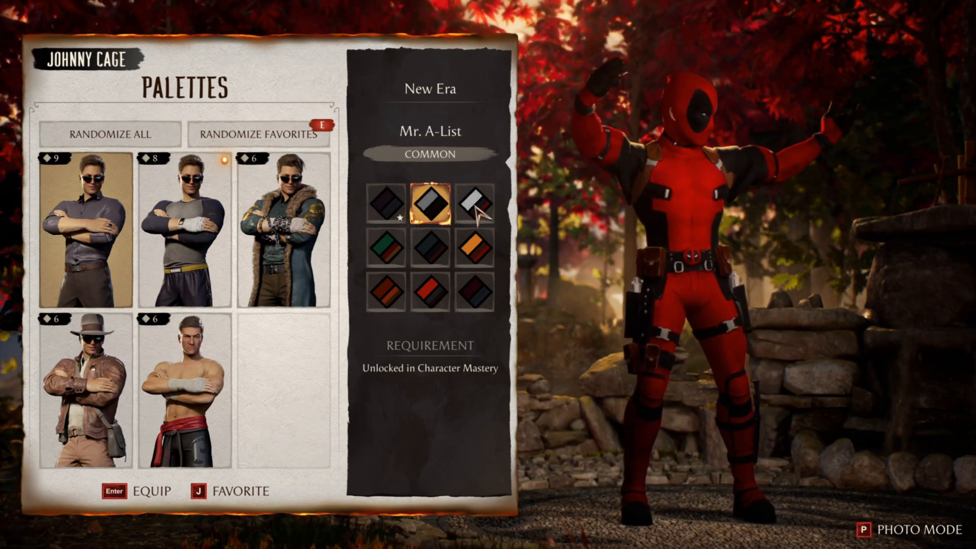
left_click(477, 292)
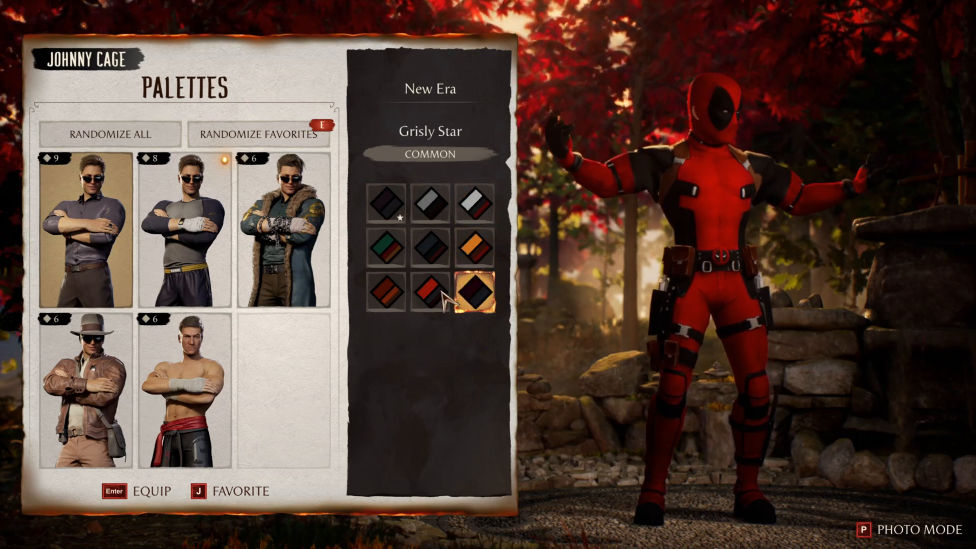
left_click(430, 292)
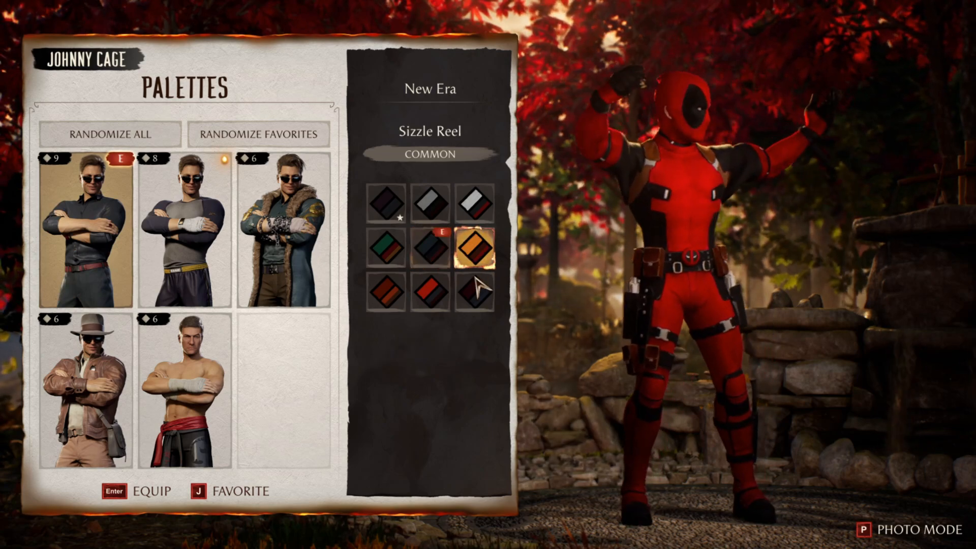
left_click(385, 293)
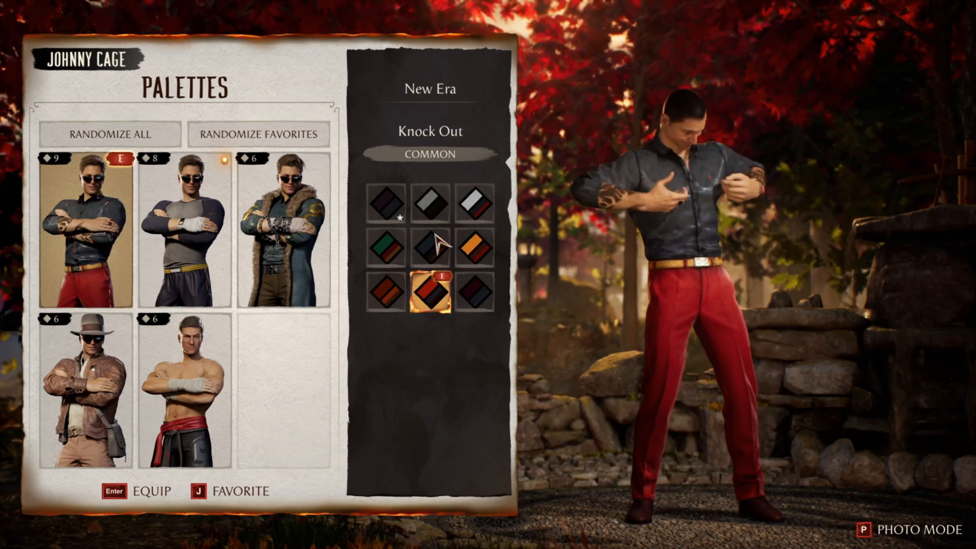
Step: Preview a Union of Light skin palette, then return to the Kustomize menu
left_click(385, 203)
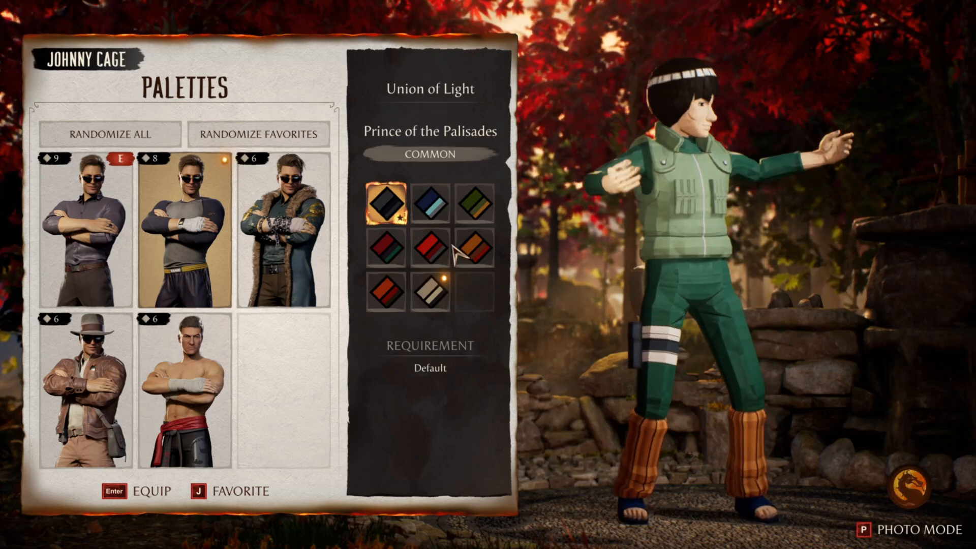
left_click(184, 230)
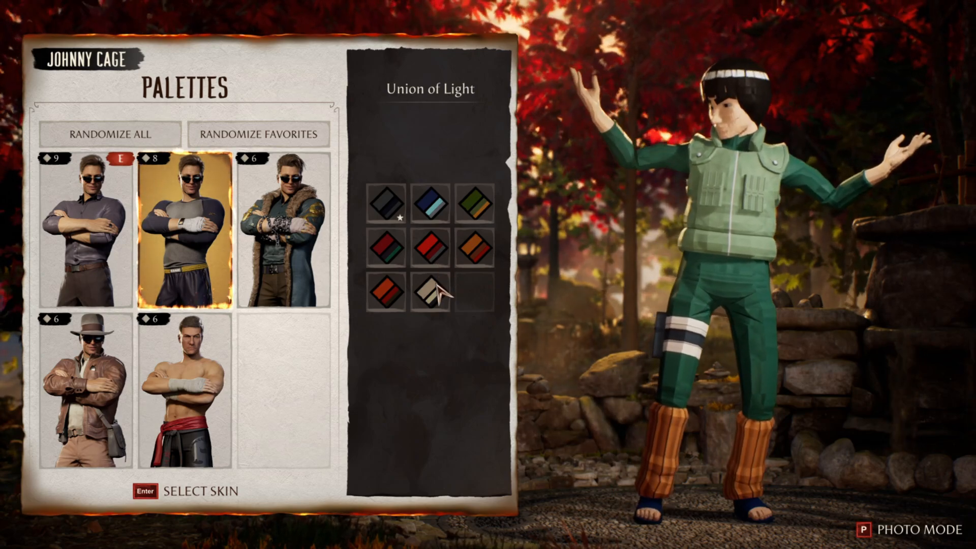
left_click(385, 203)
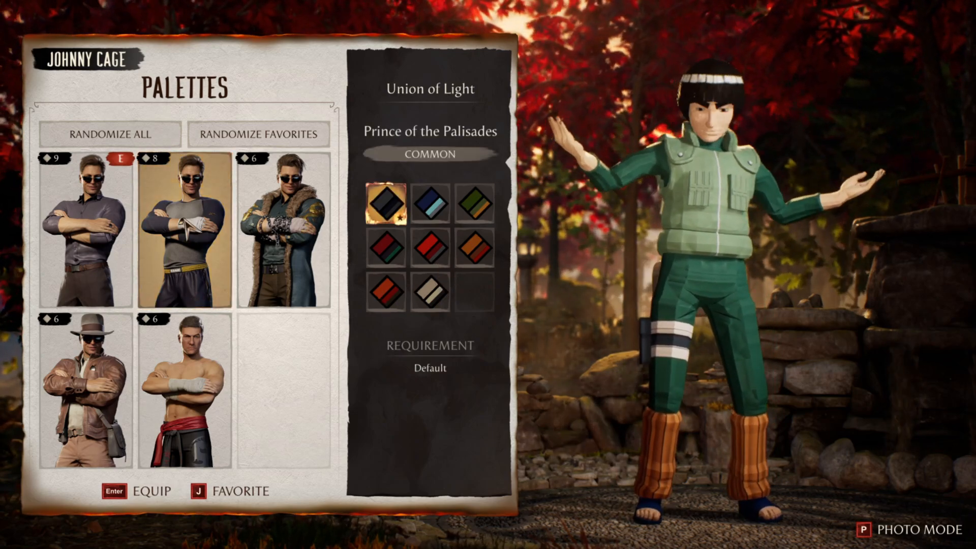
left_click(427, 248)
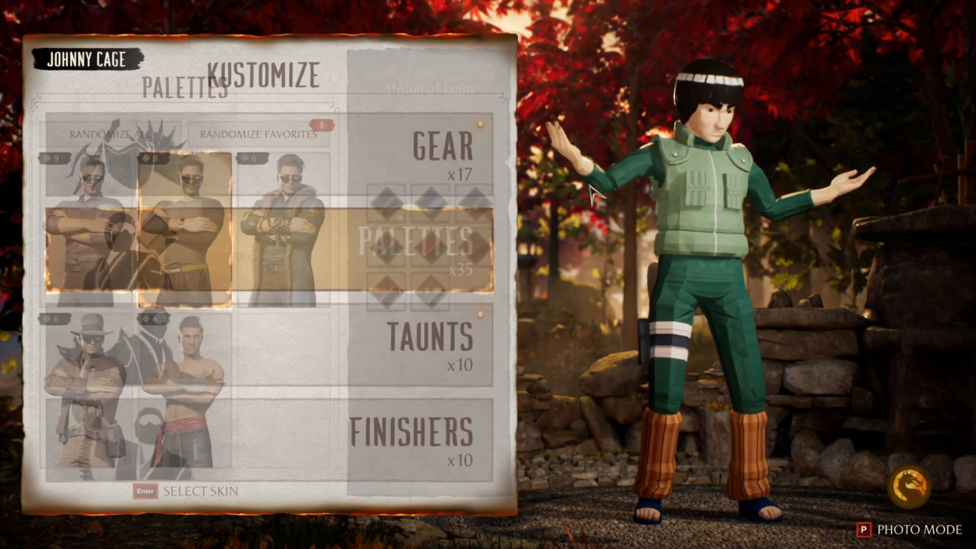
key("Escape")
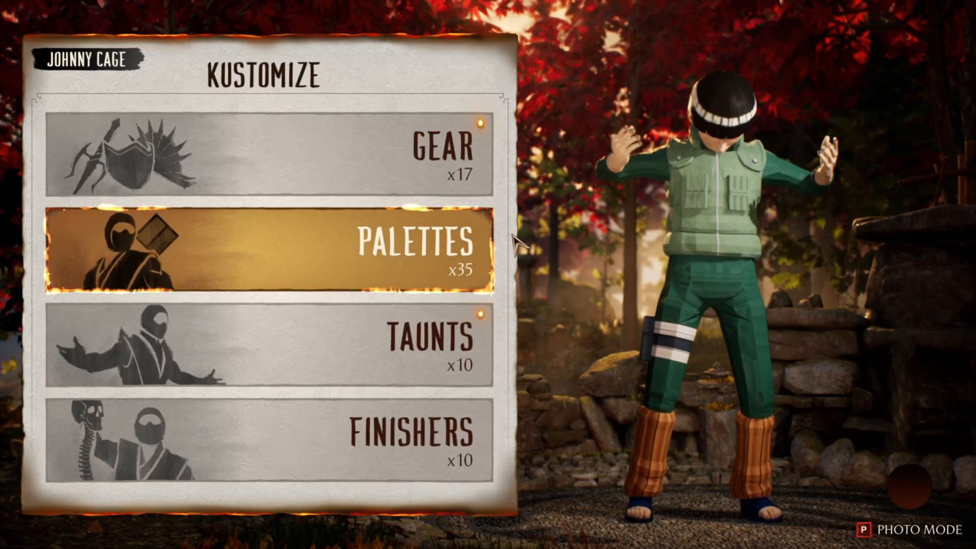